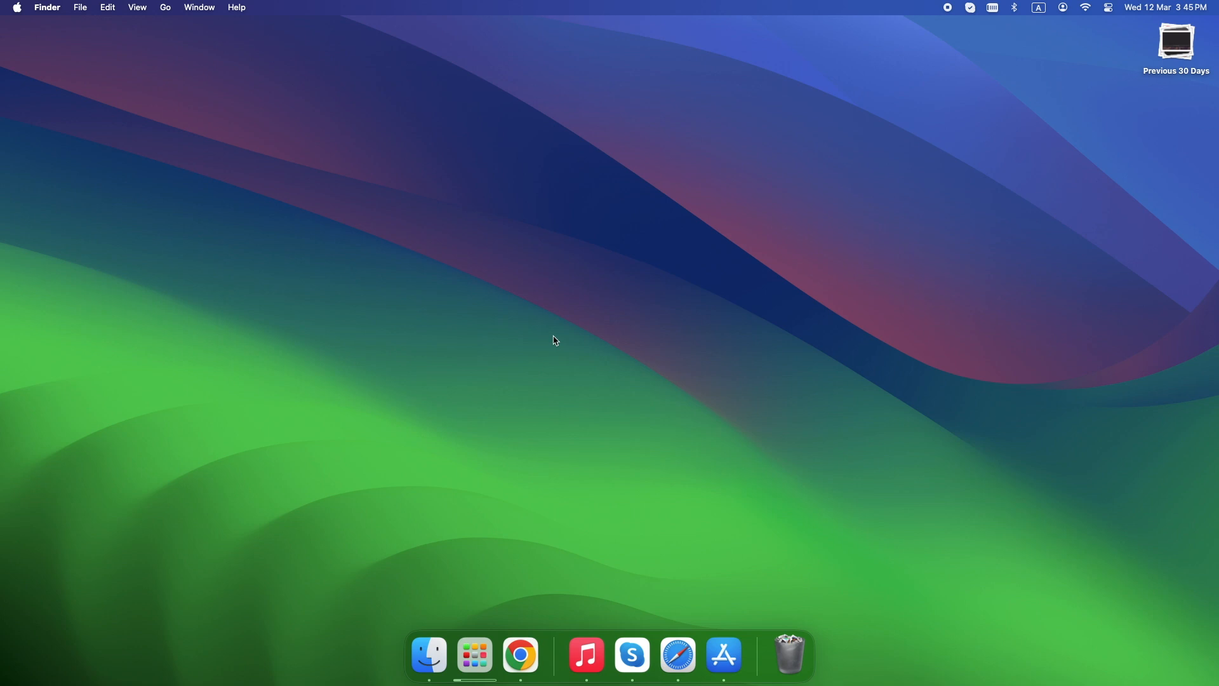
mouse_move(569, 349)
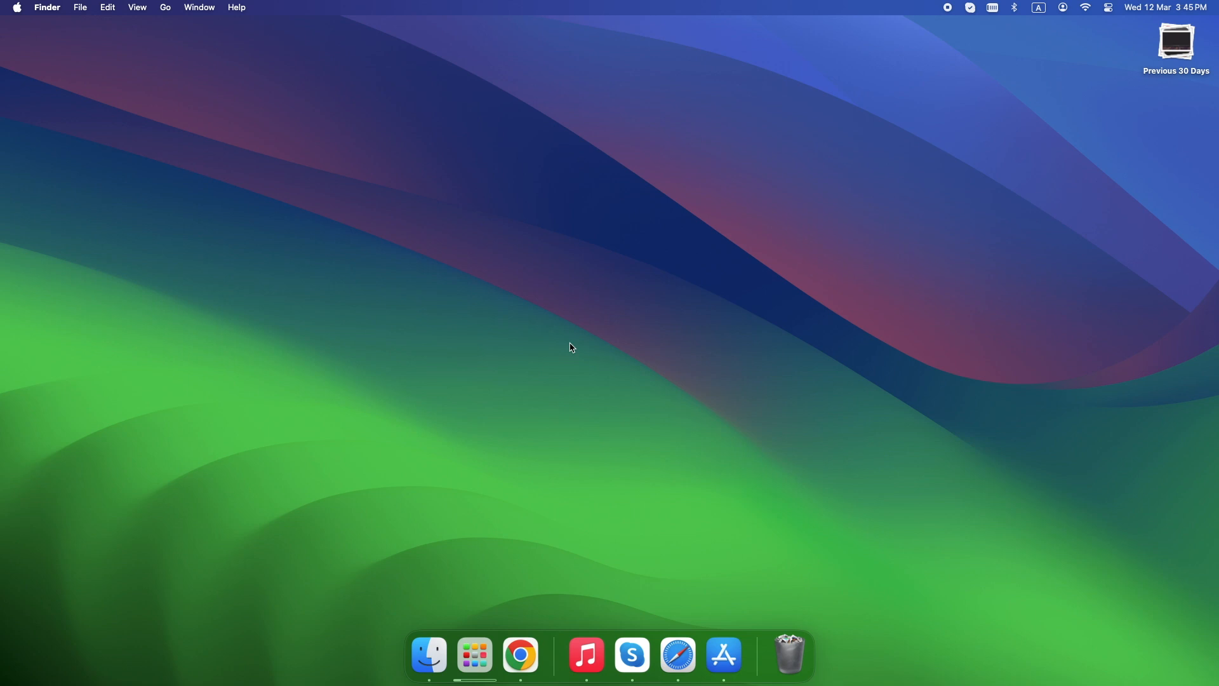
Launch System Settings from the Apple menu and show the Location Services app list.
click(16, 7)
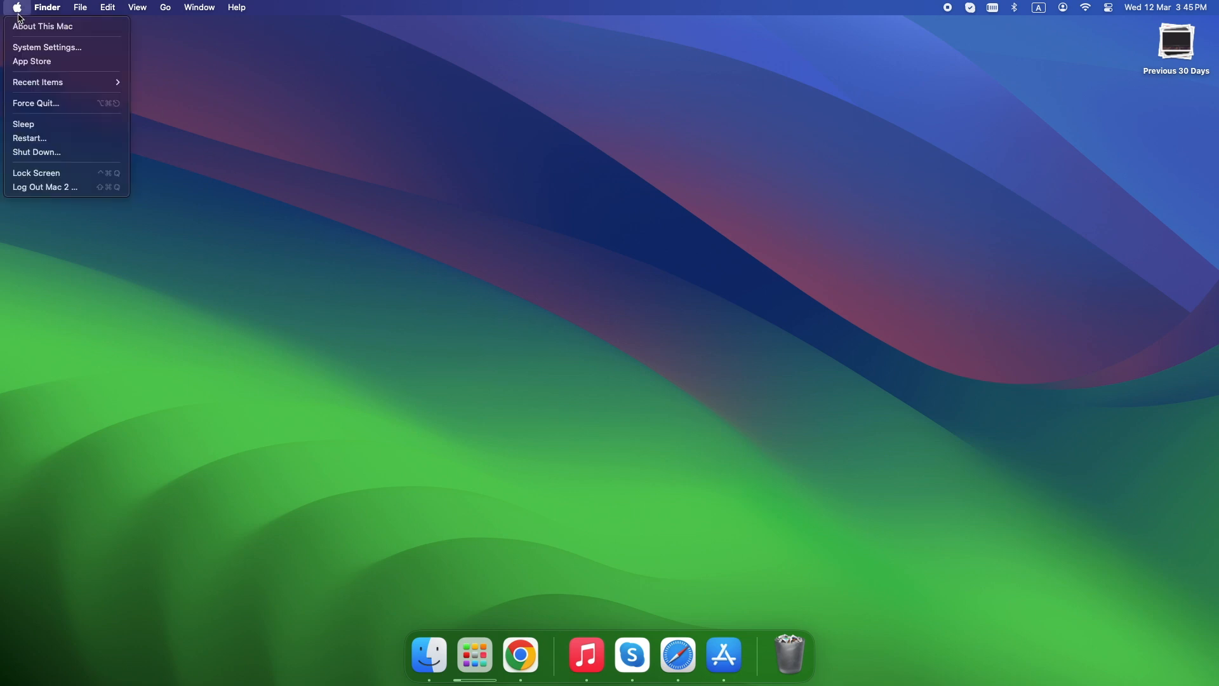
mouse_move(46, 47)
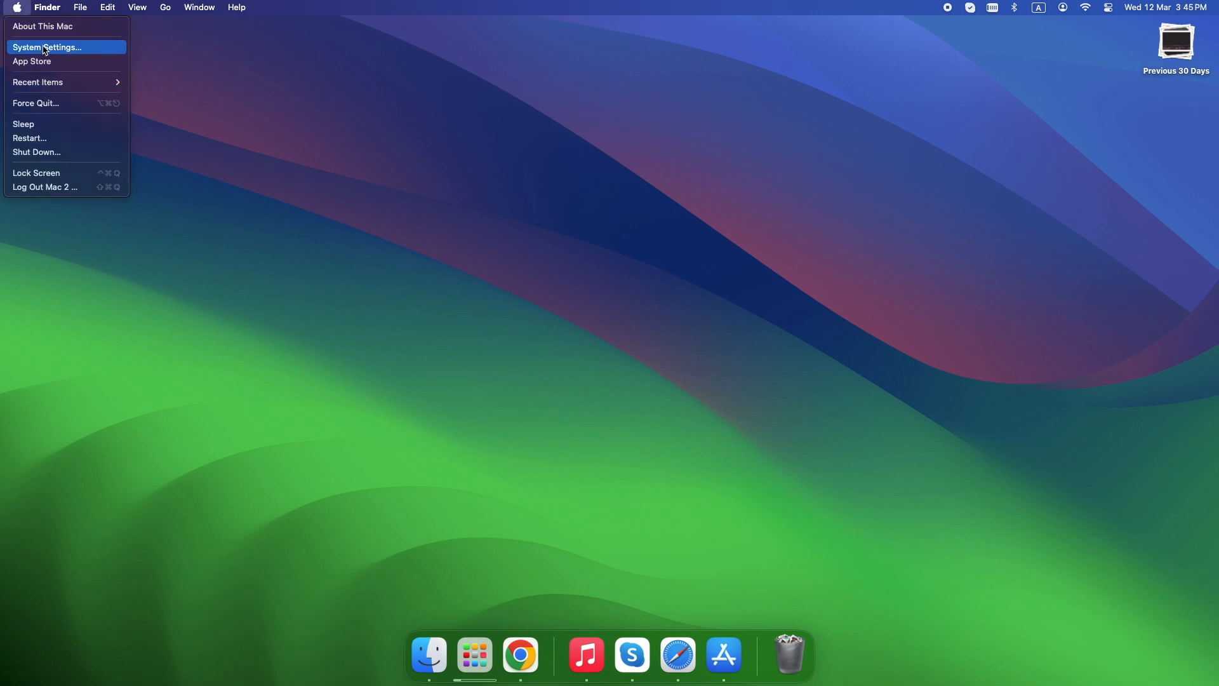
click(46, 46)
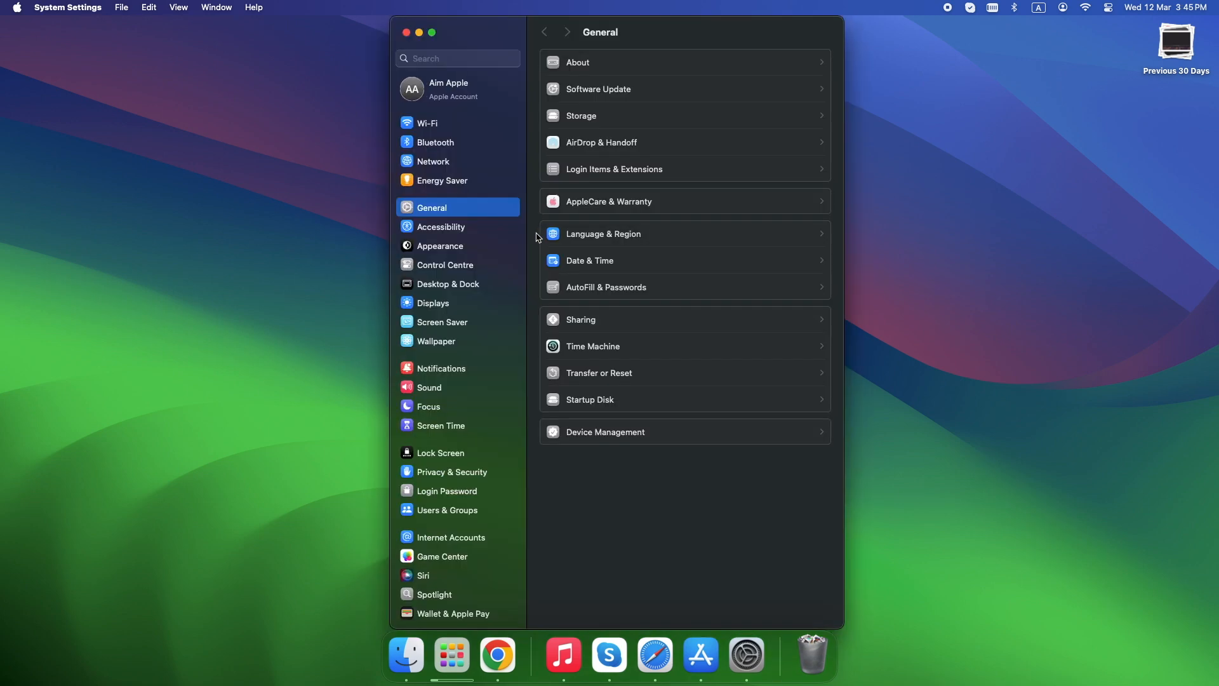
click(452, 472)
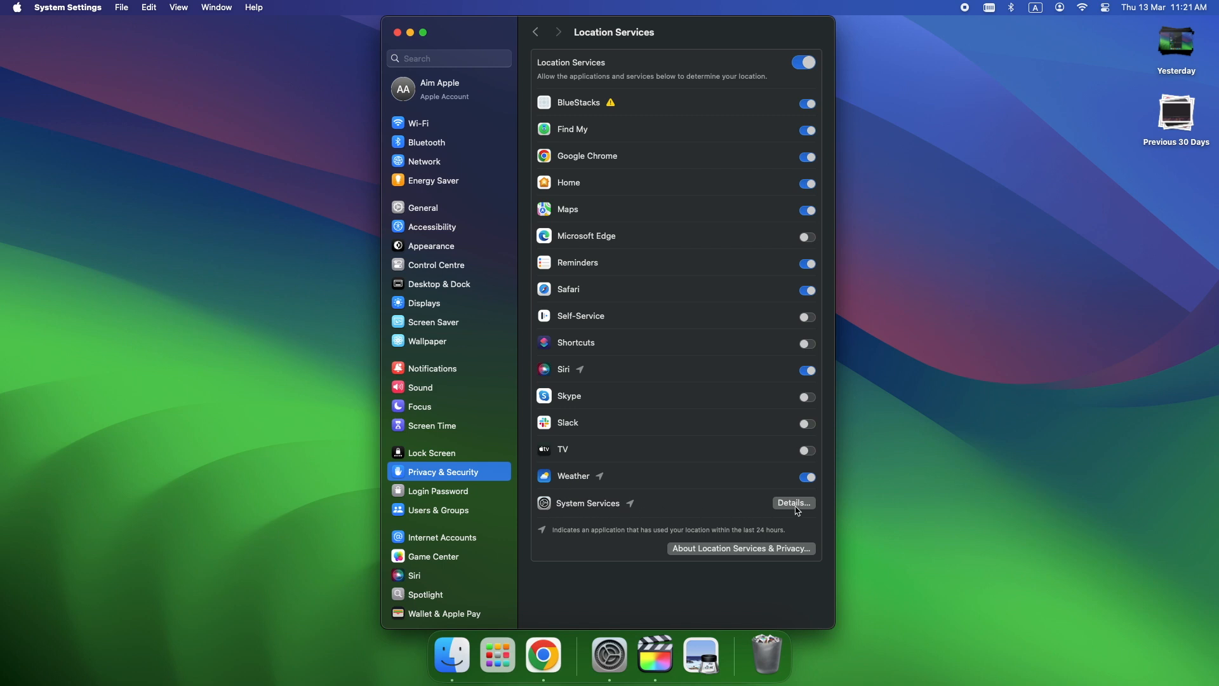
Show the System Services location permissions: time zone, Find My Mac, HomeKit.
click(793, 502)
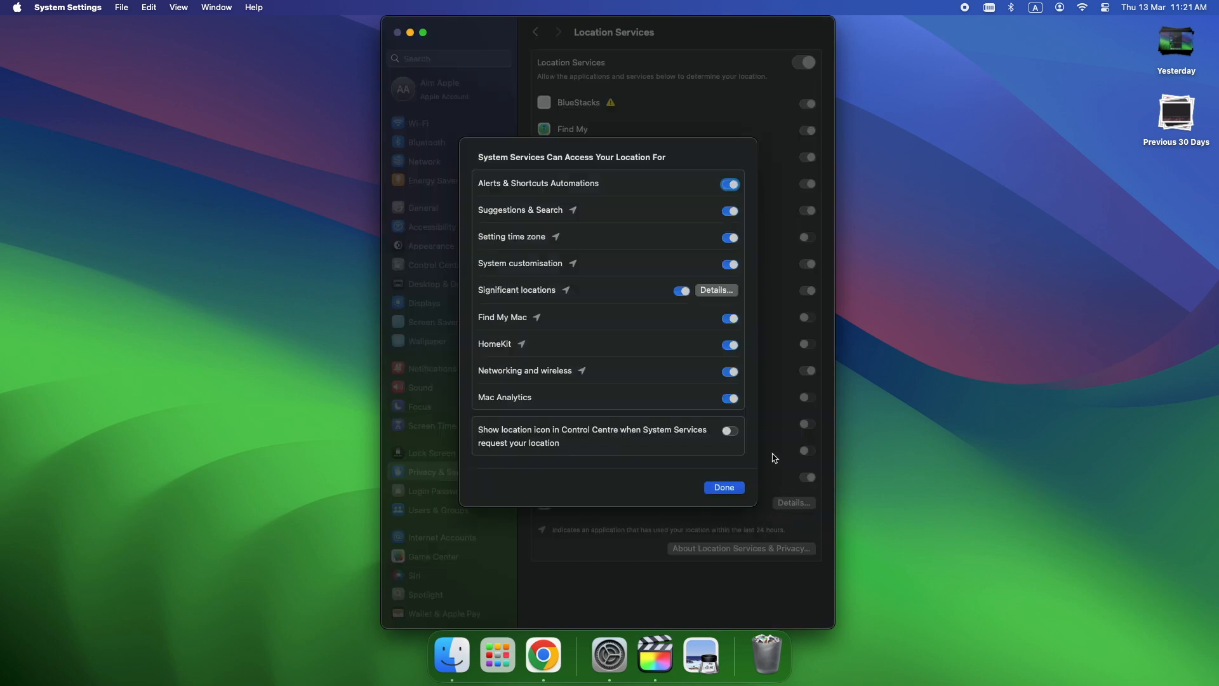
mouse_move(503, 210)
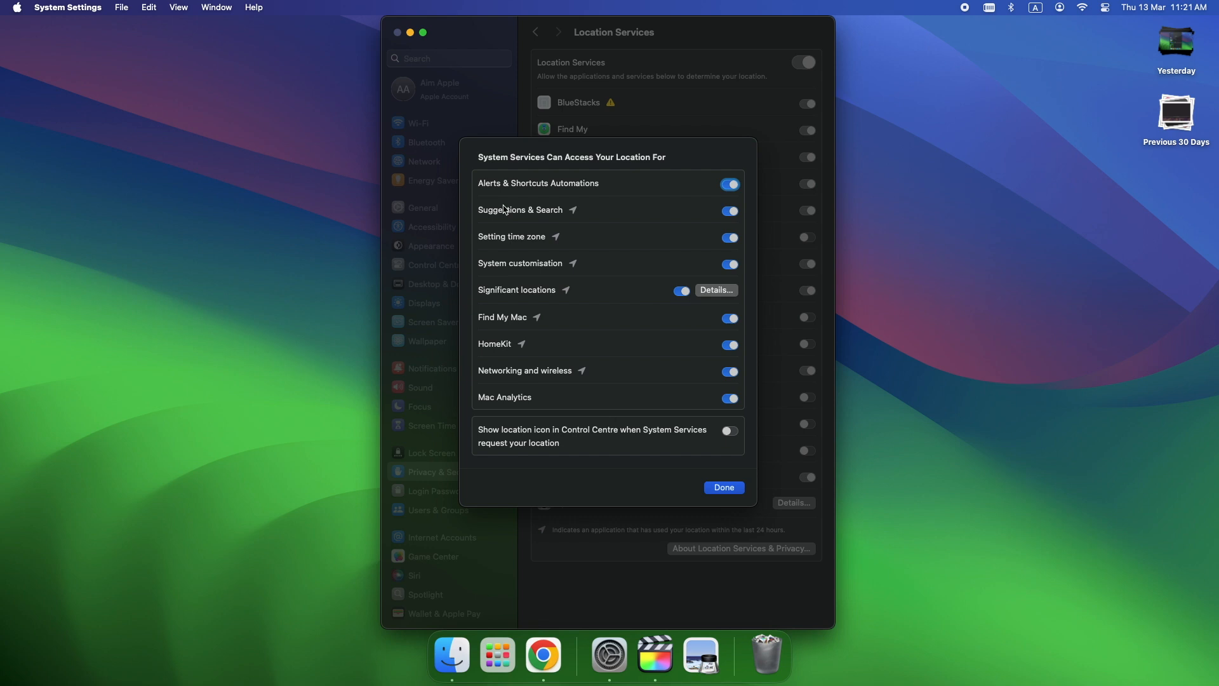
mouse_move(544, 199)
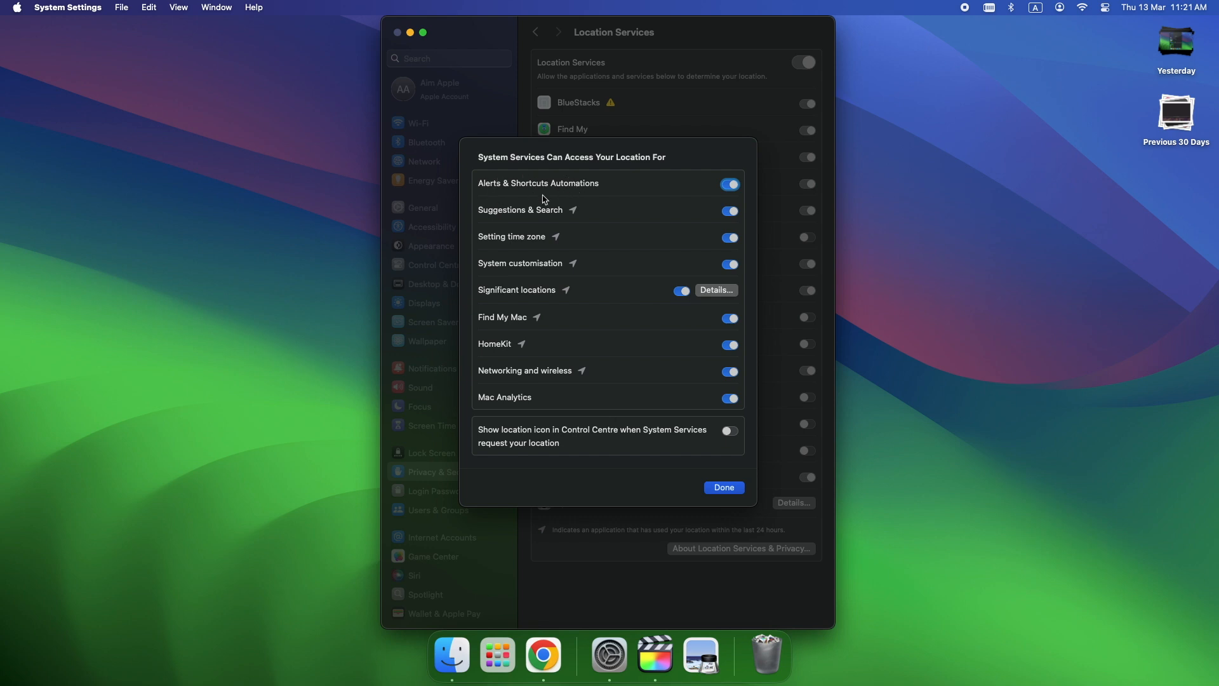
mouse_move(620, 218)
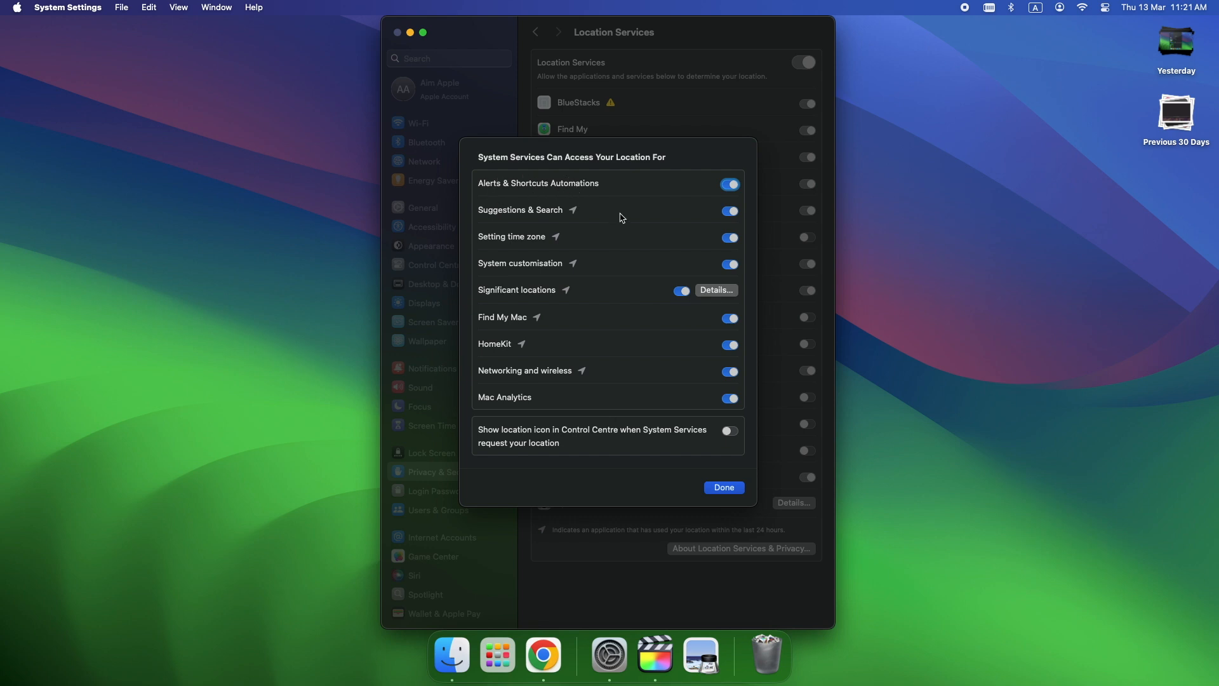
mouse_move(590, 488)
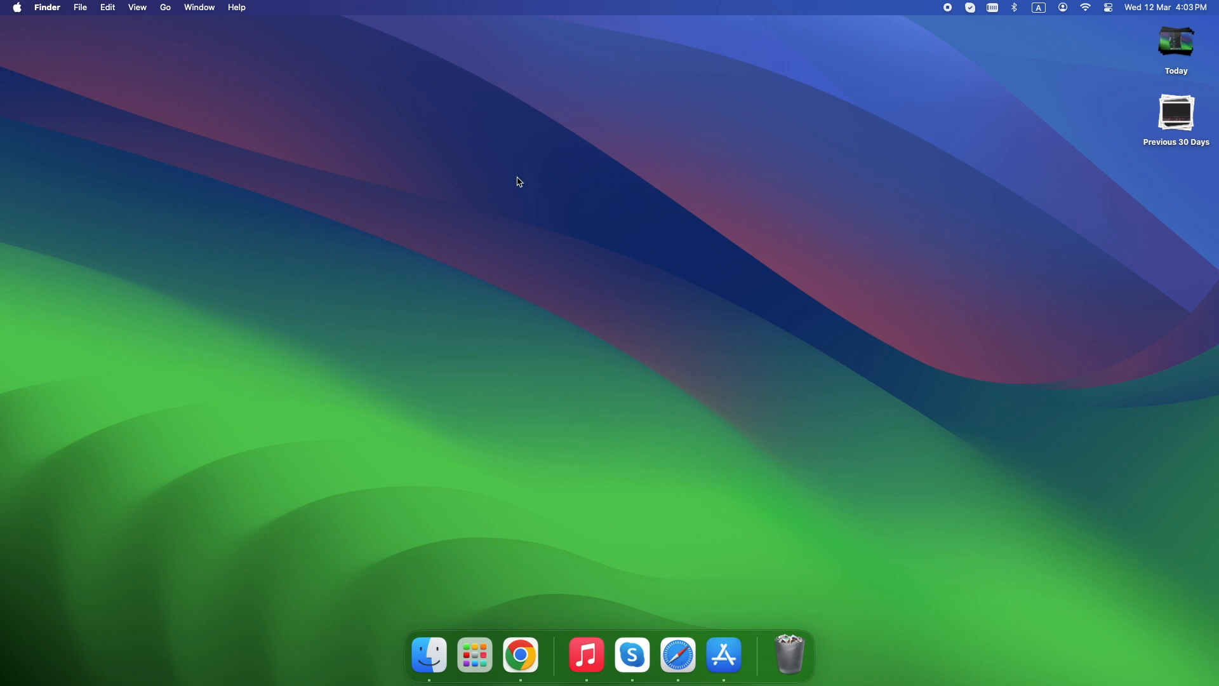
Launch System Settings, go to Privacy & Security and show the Apple Advertising page.
click(16, 7)
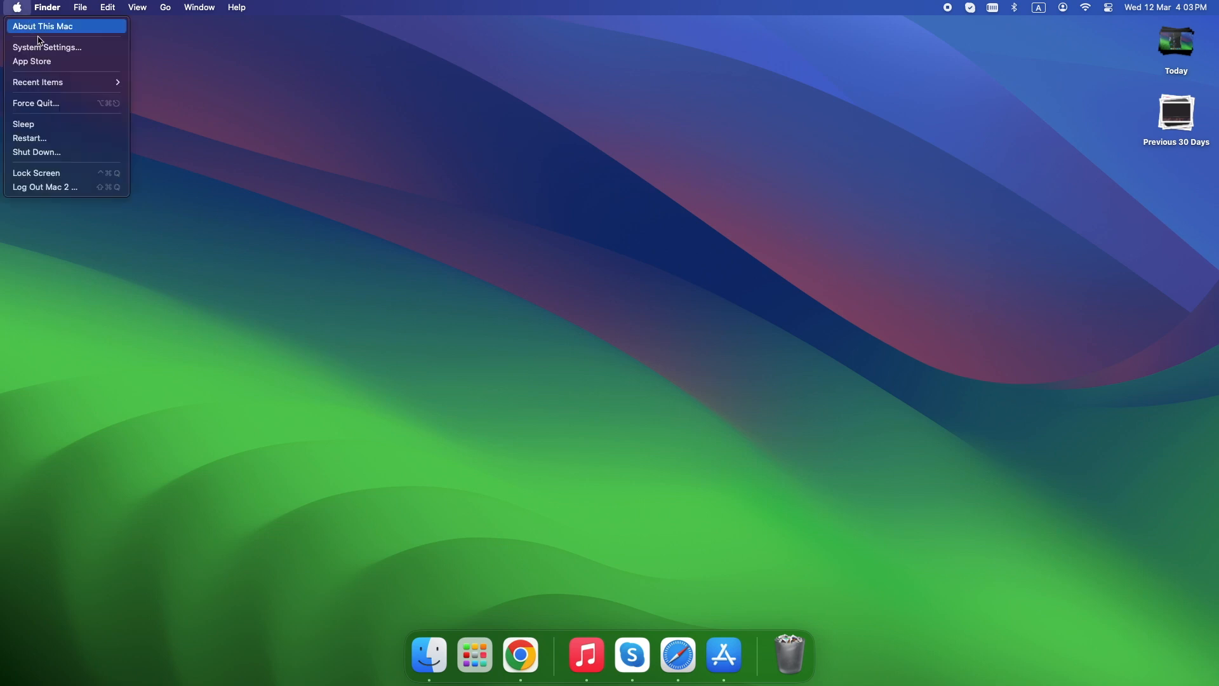
click(48, 48)
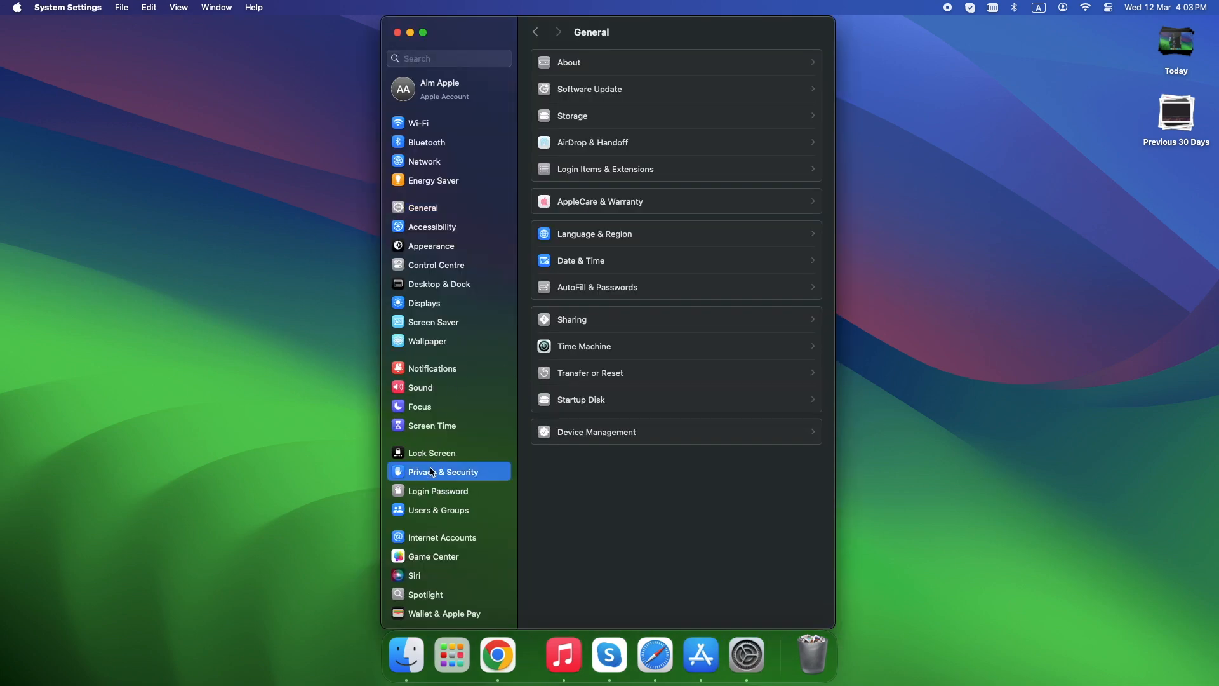
click(442, 471)
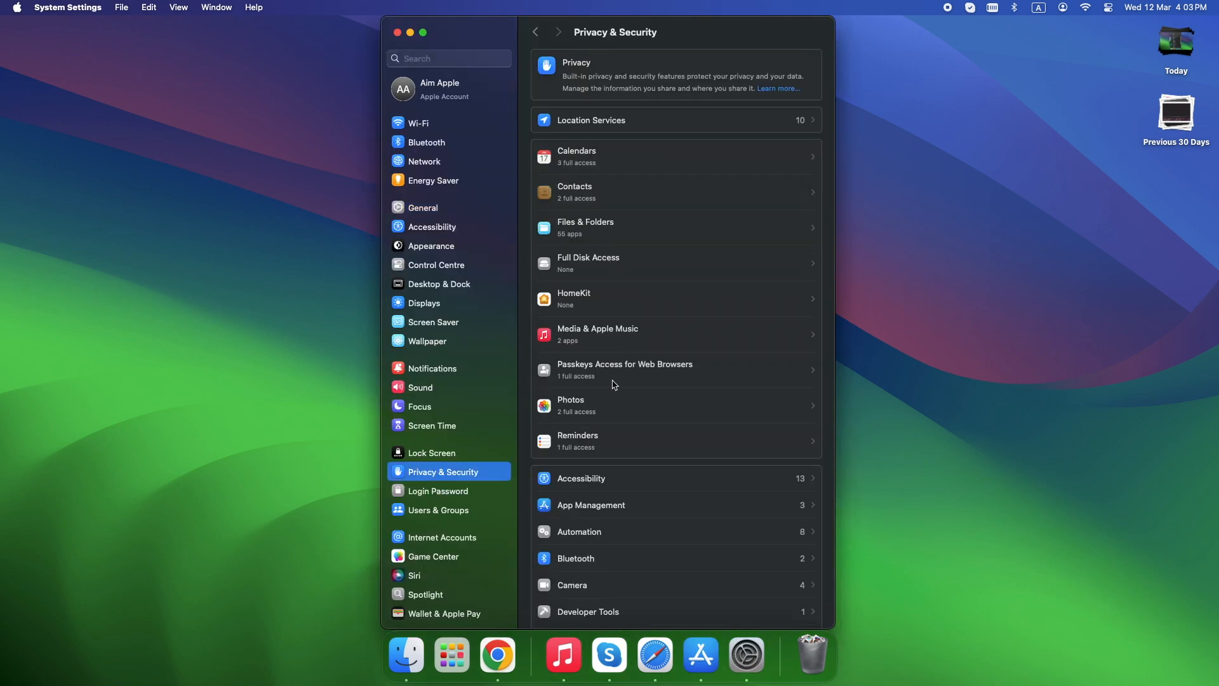
scroll(down, 3)
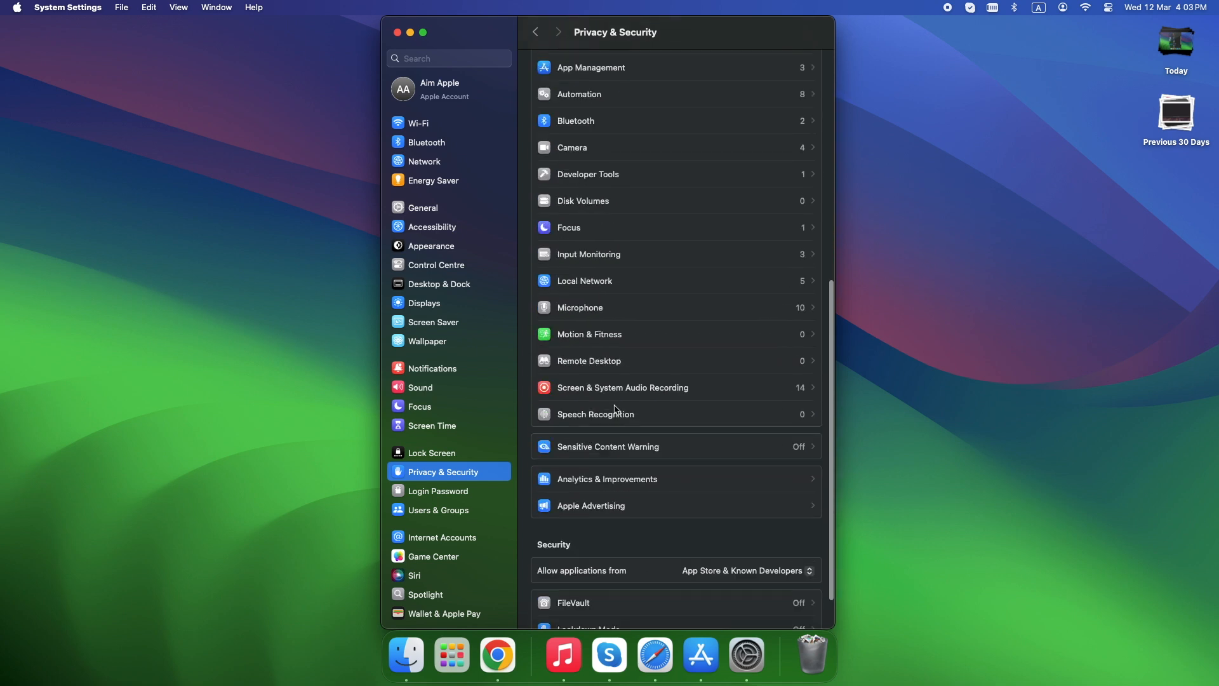
mouse_move(655, 513)
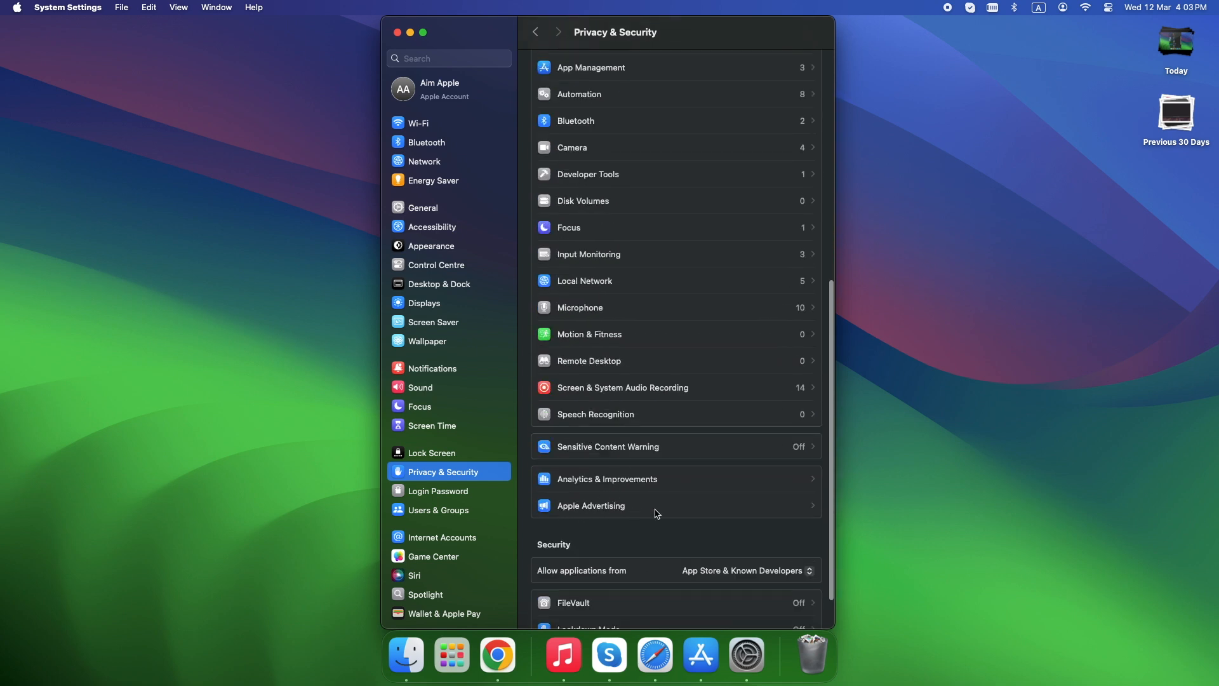
click(591, 506)
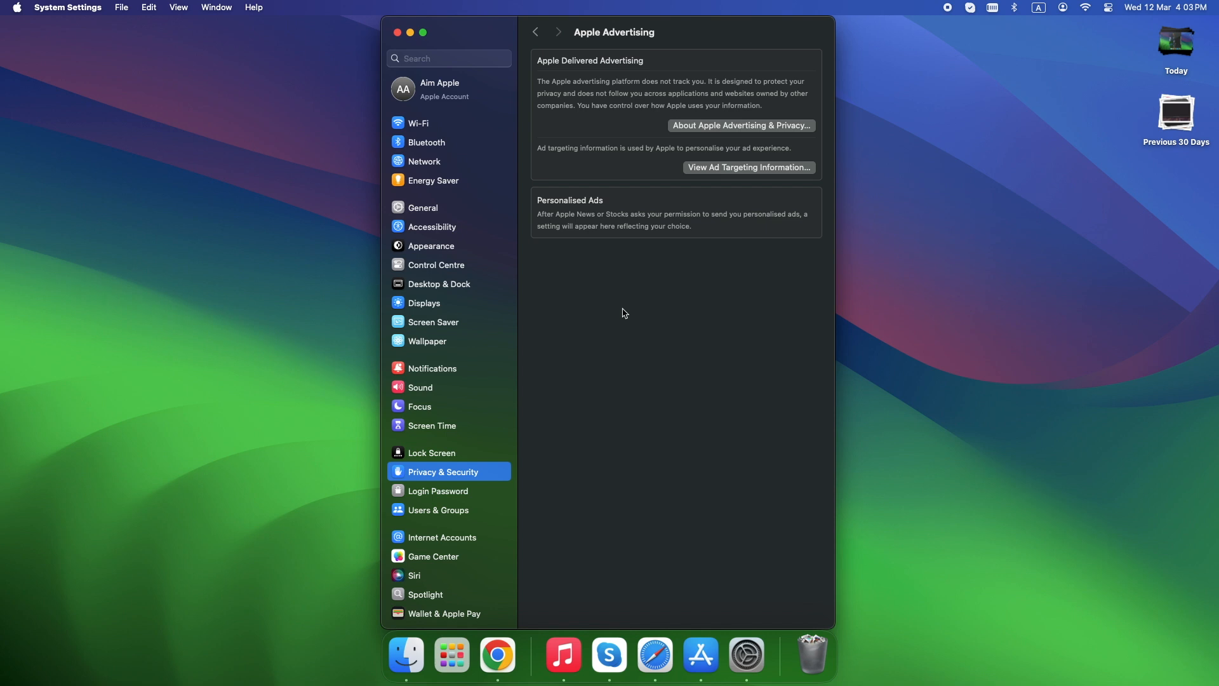
mouse_move(732, 132)
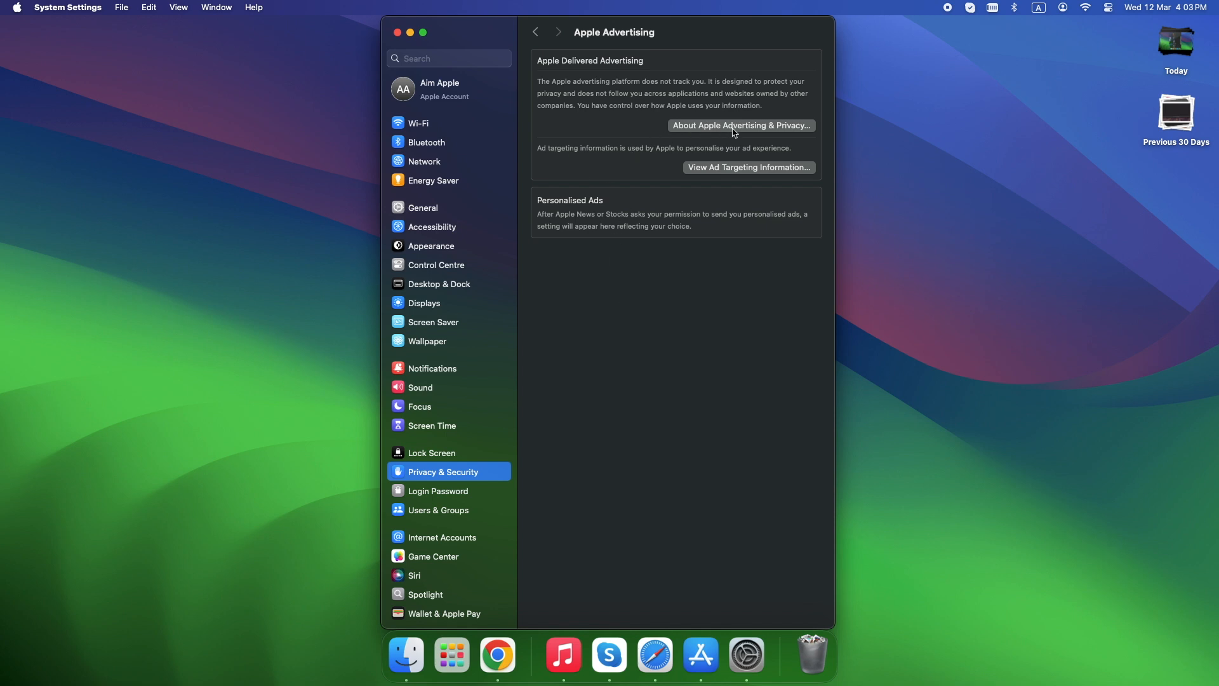
mouse_move(789, 236)
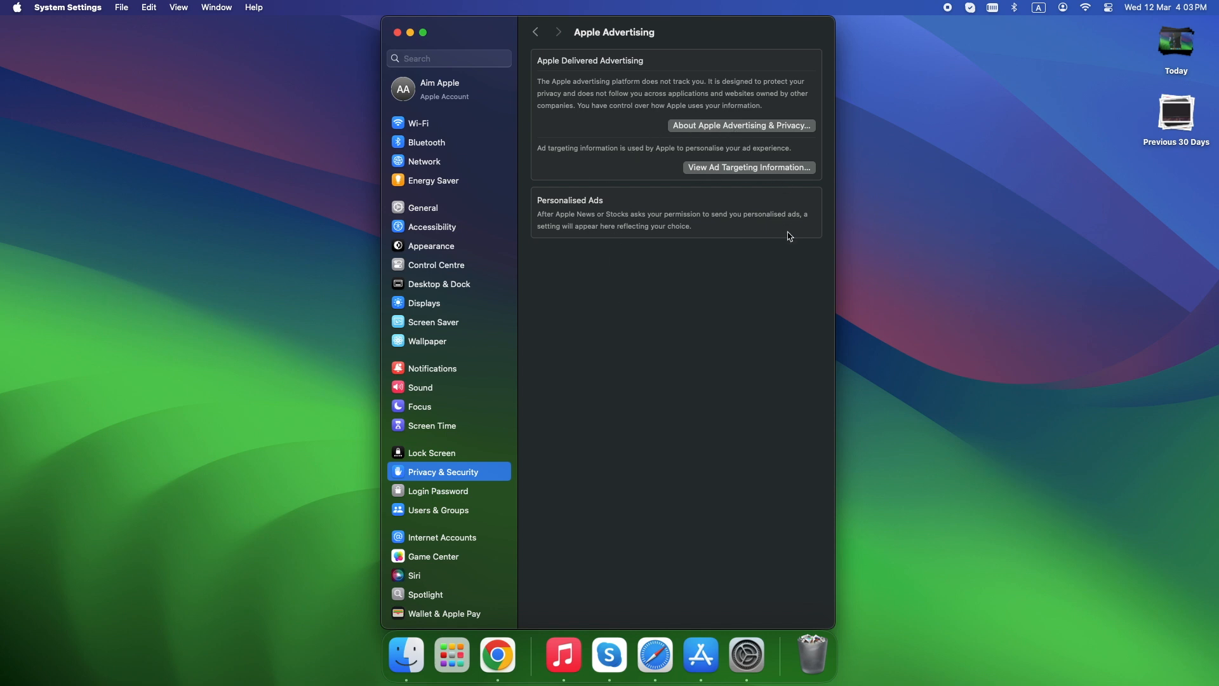
mouse_move(547, 219)
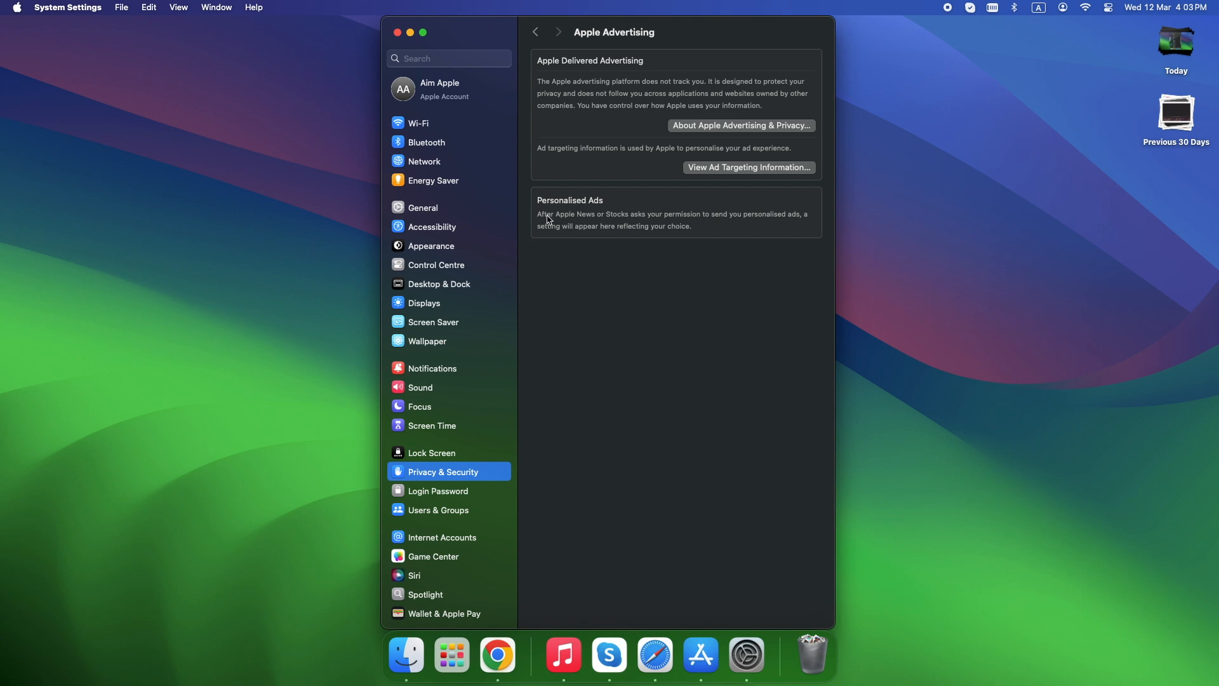
mouse_move(543, 236)
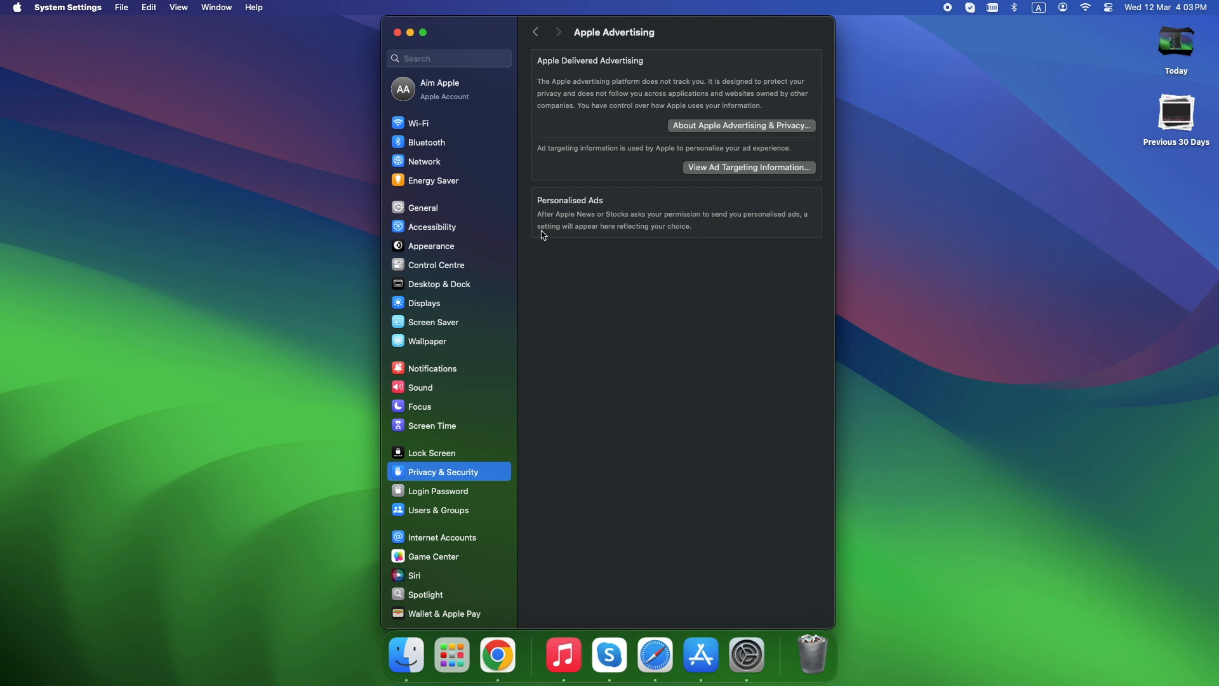
mouse_move(646, 322)
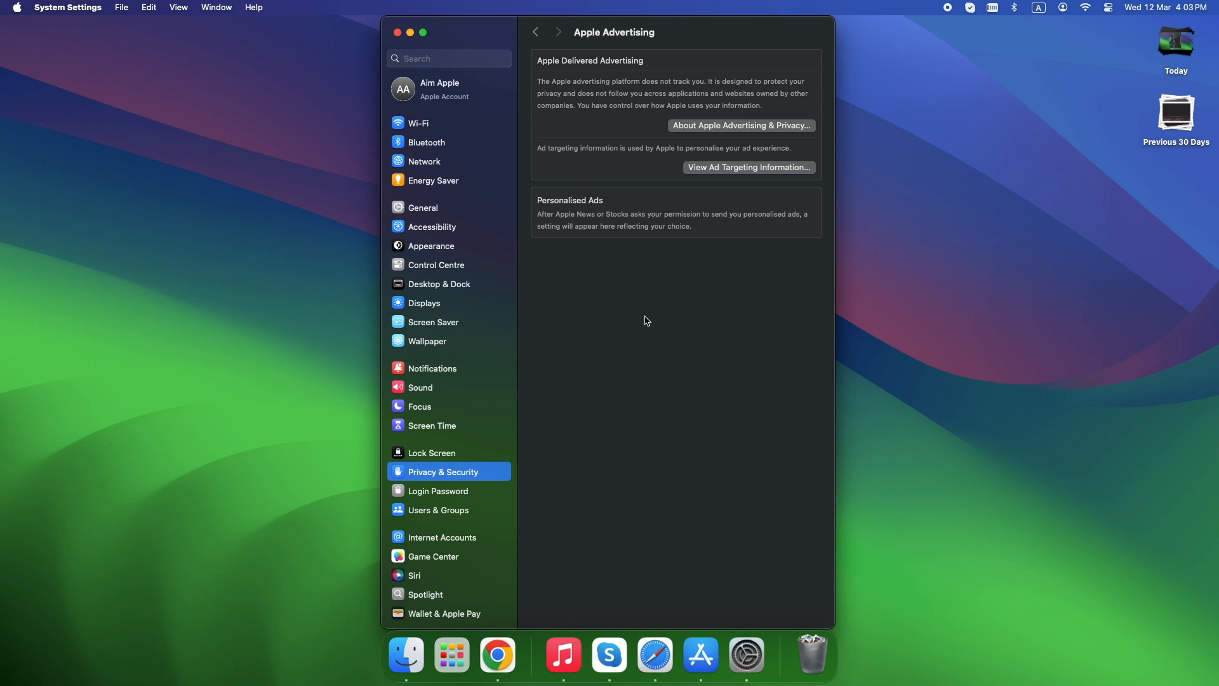
mouse_move(651, 325)
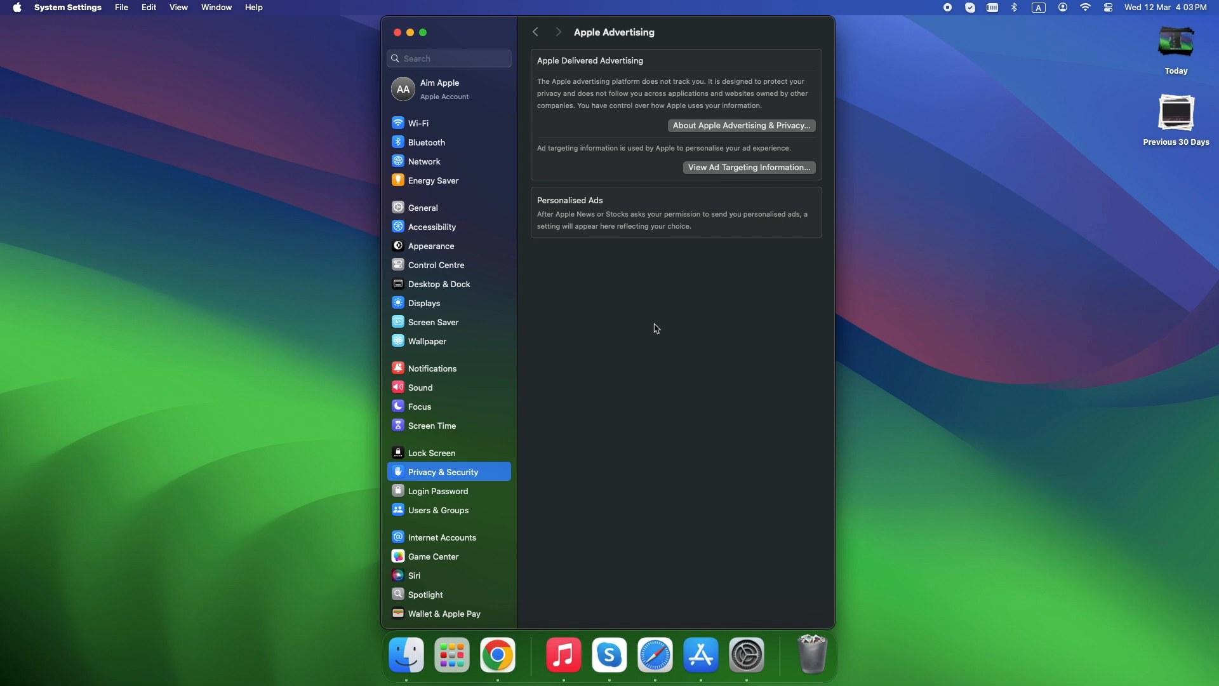
Close System Settings after reading the personalised ads information, leaving Finder active.
click(398, 32)
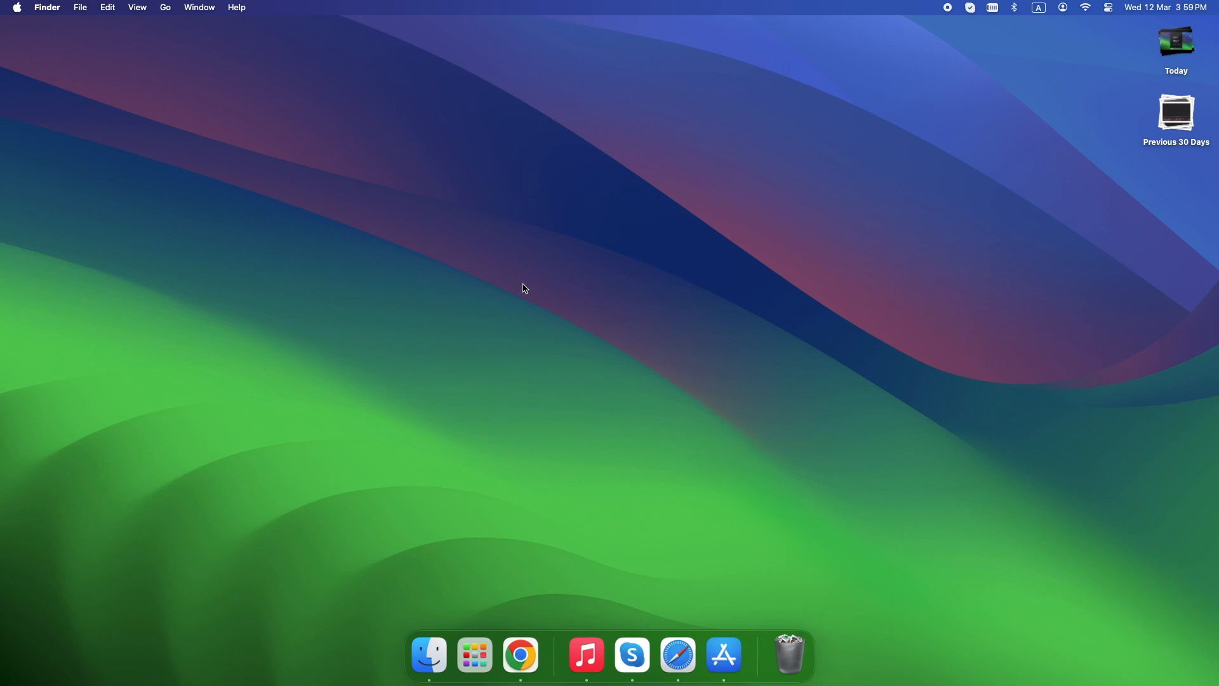
click(17, 7)
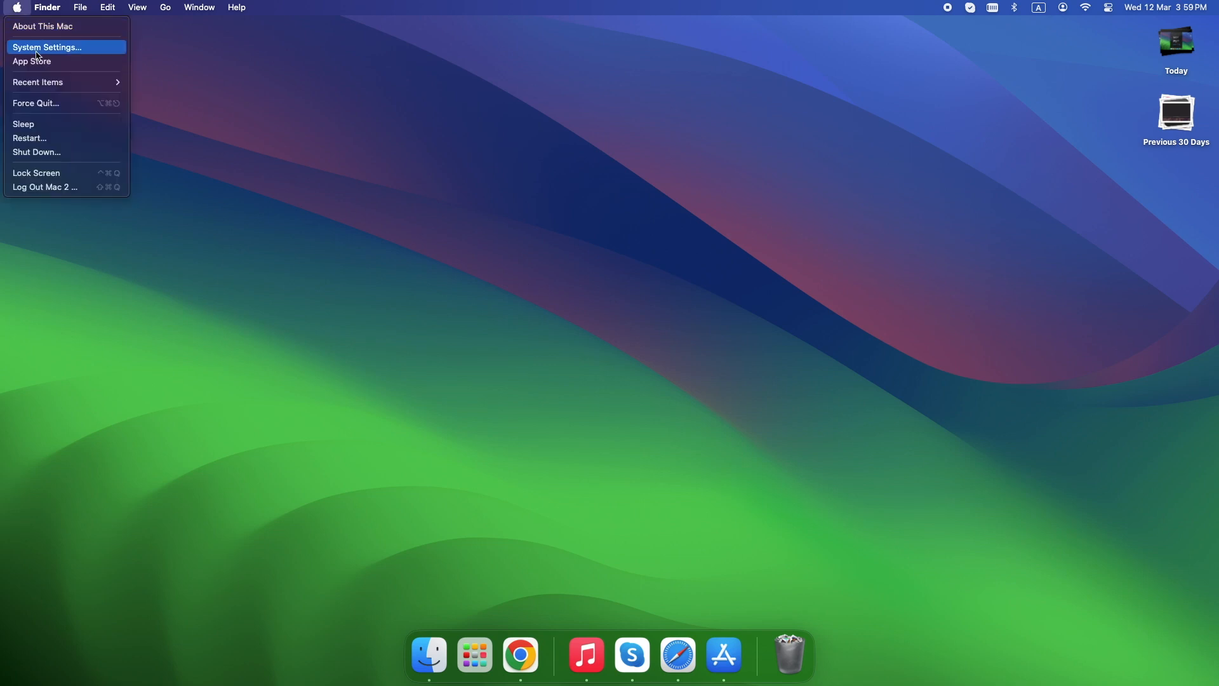
click(47, 47)
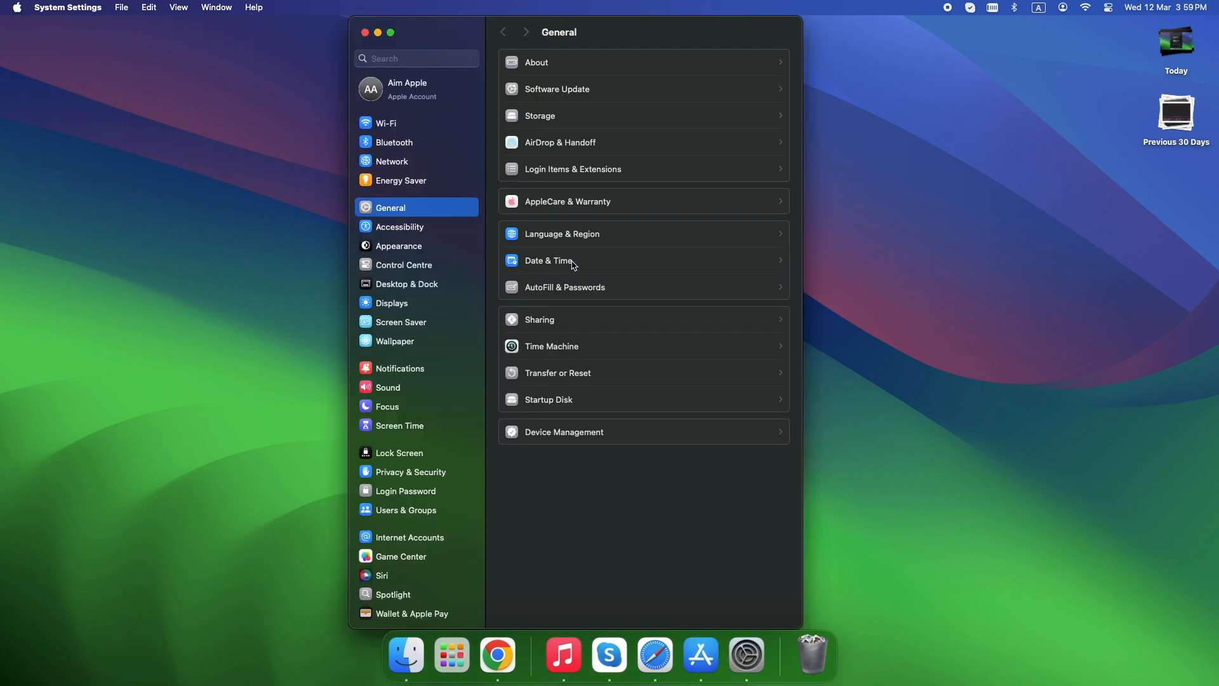
click(412, 472)
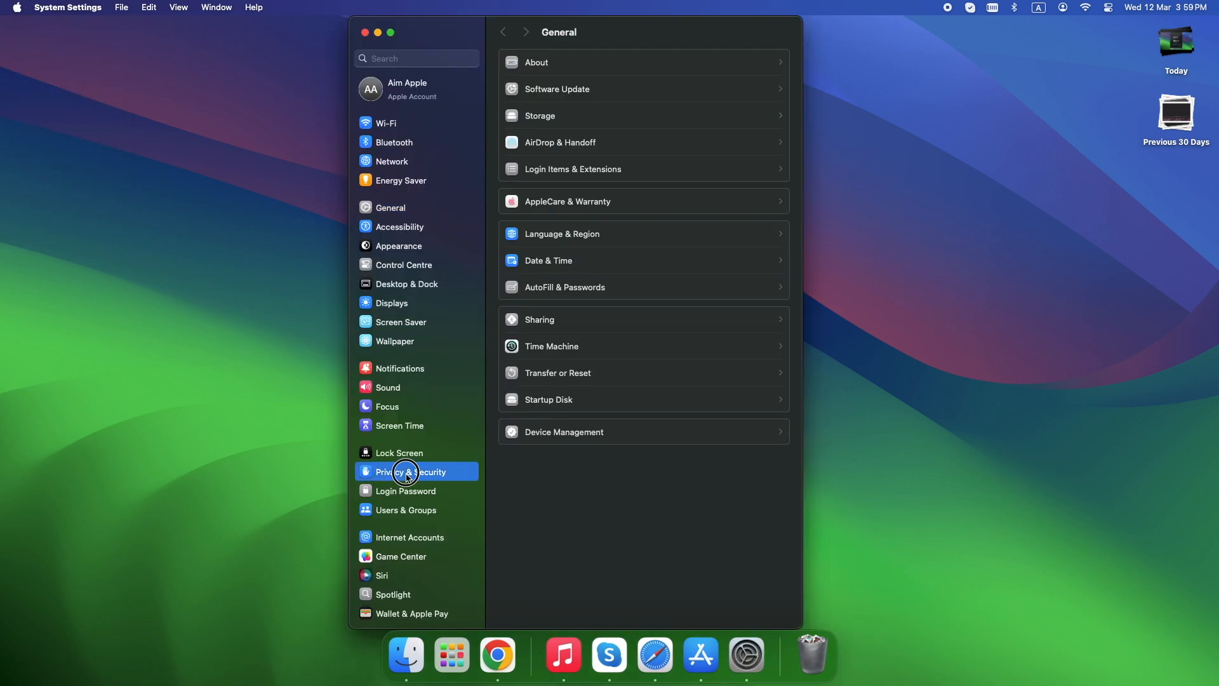
click(410, 472)
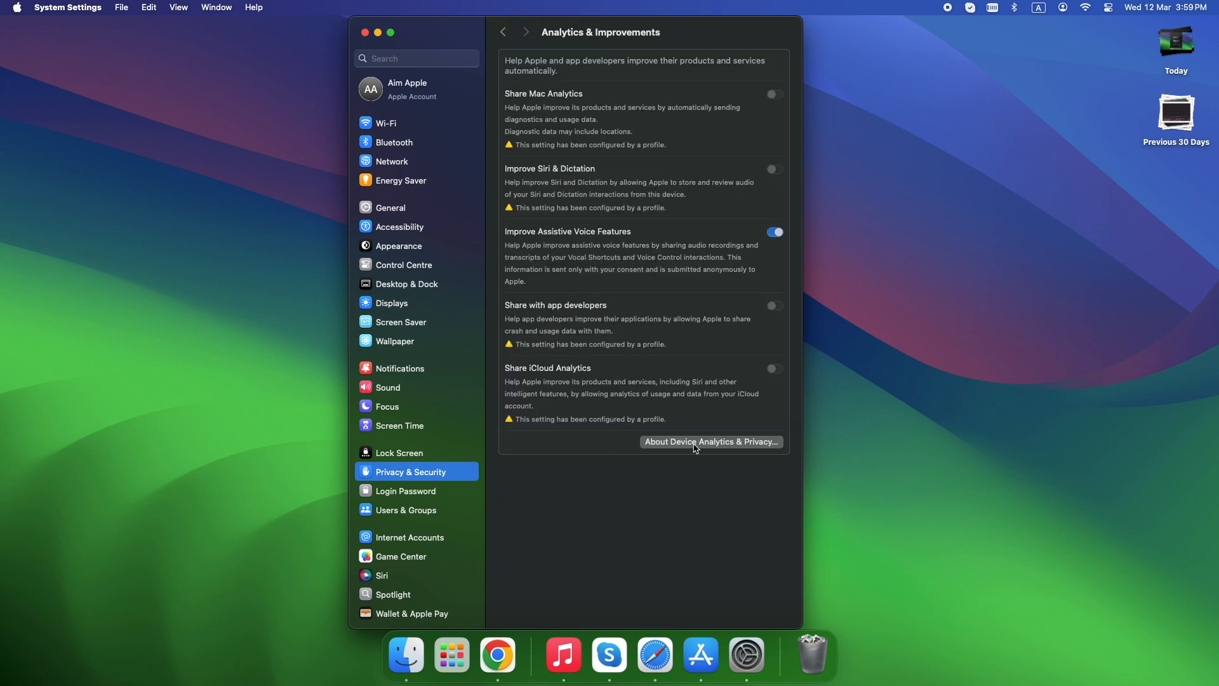
click(710, 442)
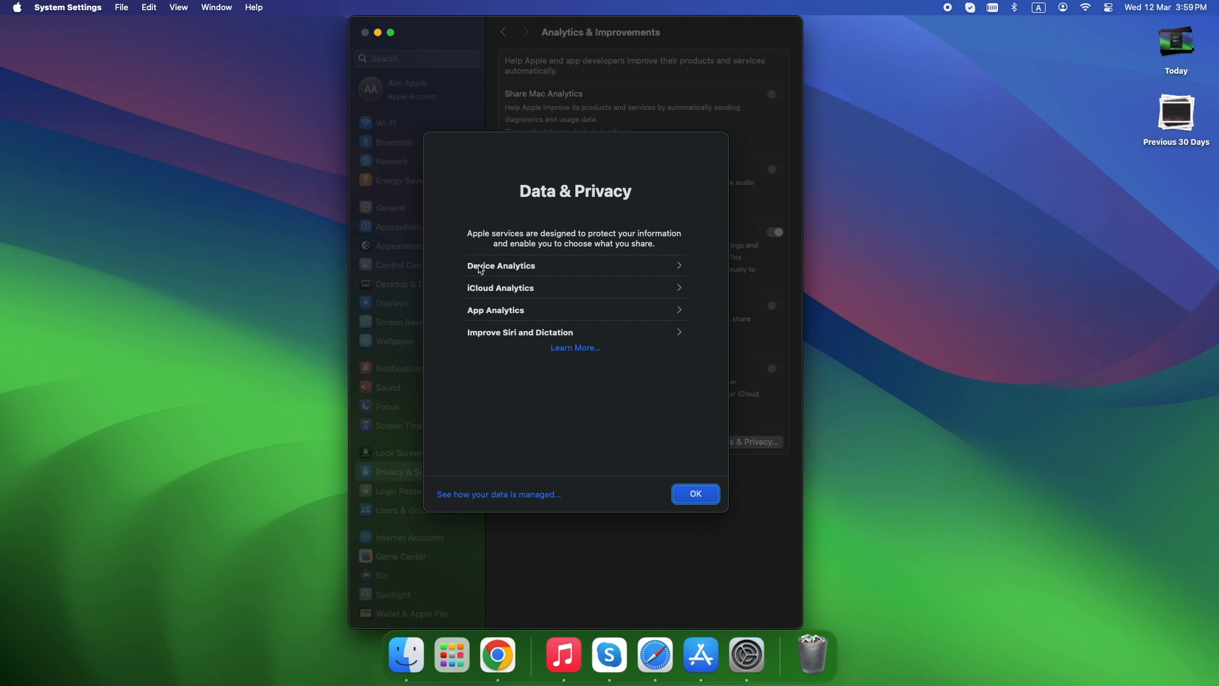
mouse_move(665, 273)
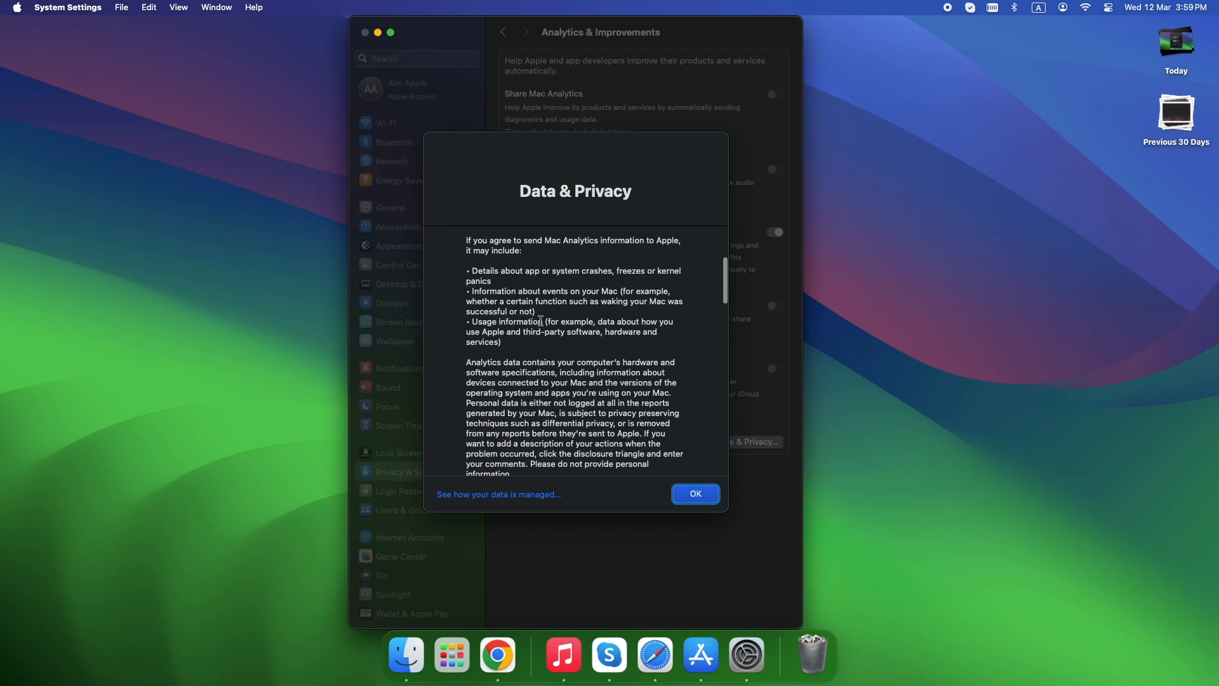
scroll(down, 3)
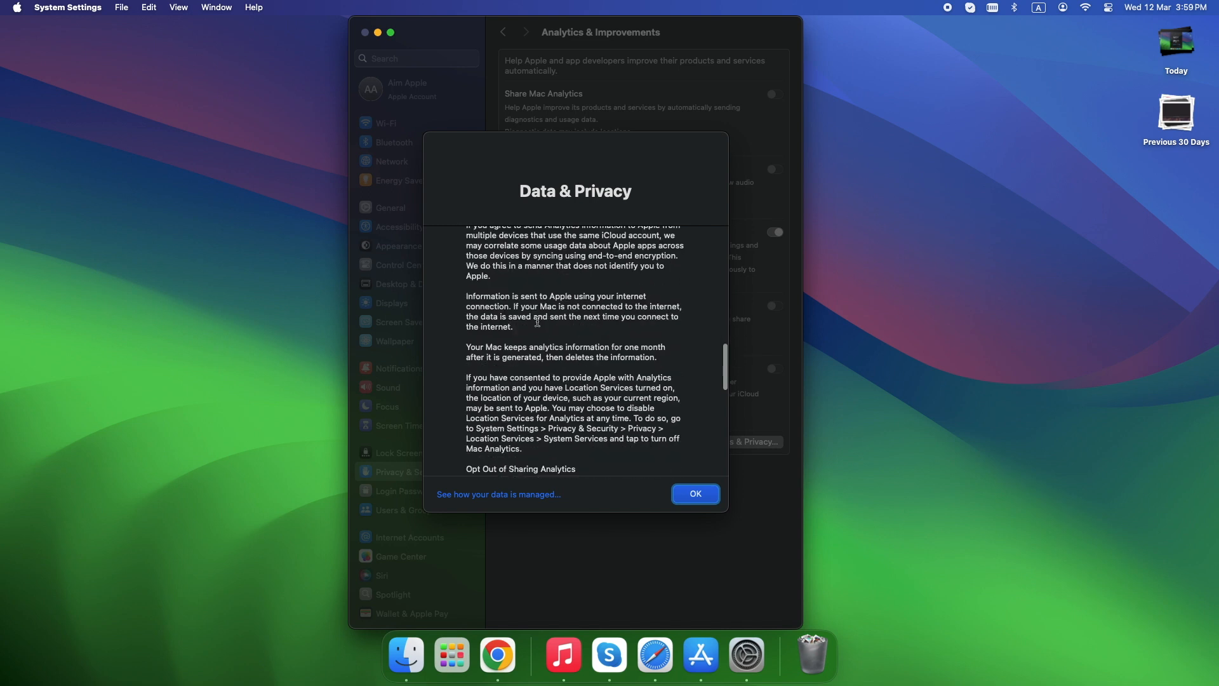
scroll(down, 3)
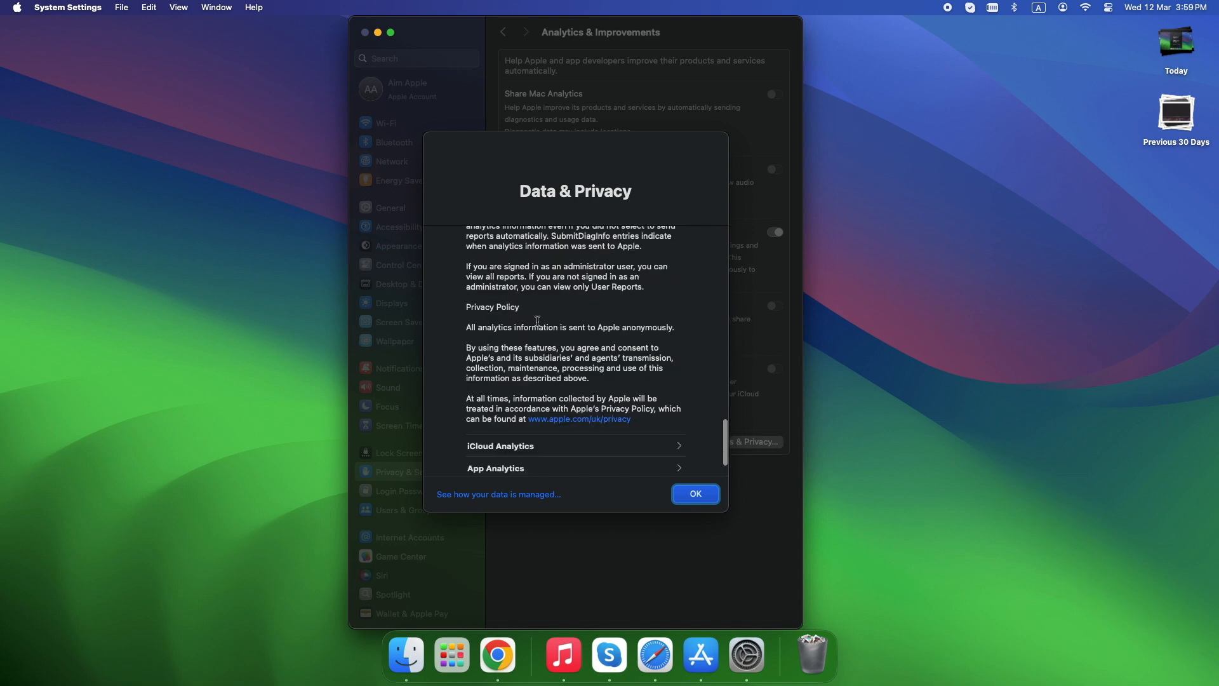
scroll(down, 3)
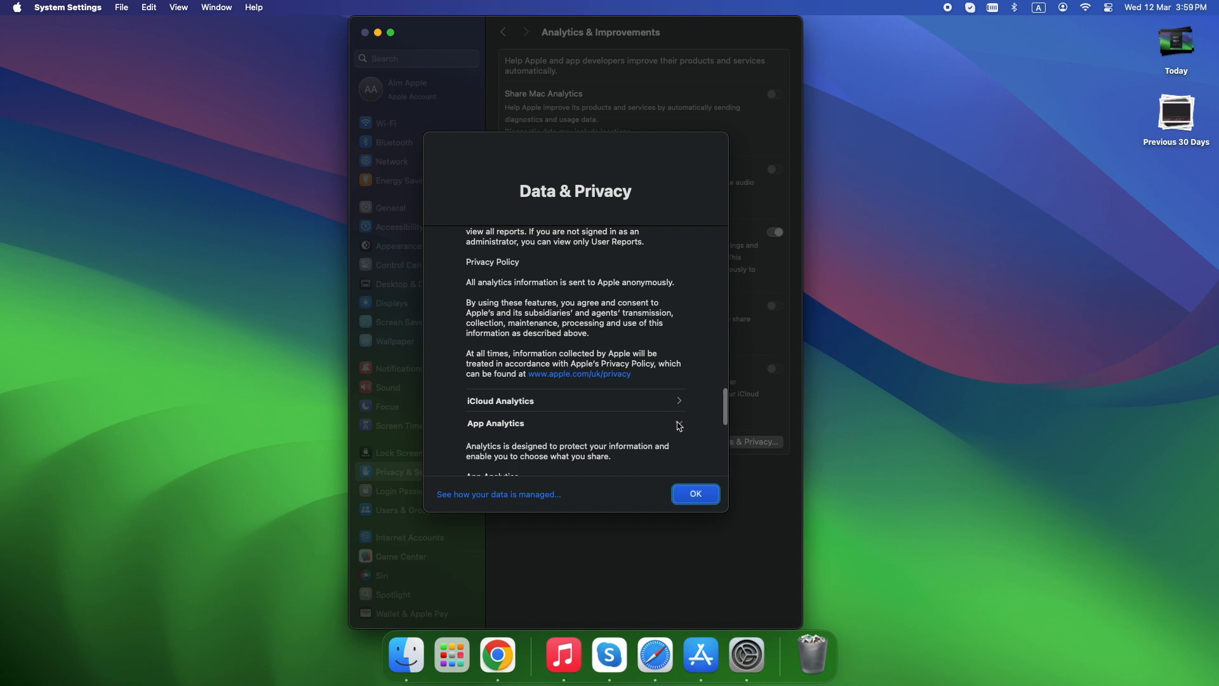
scroll(down, 3)
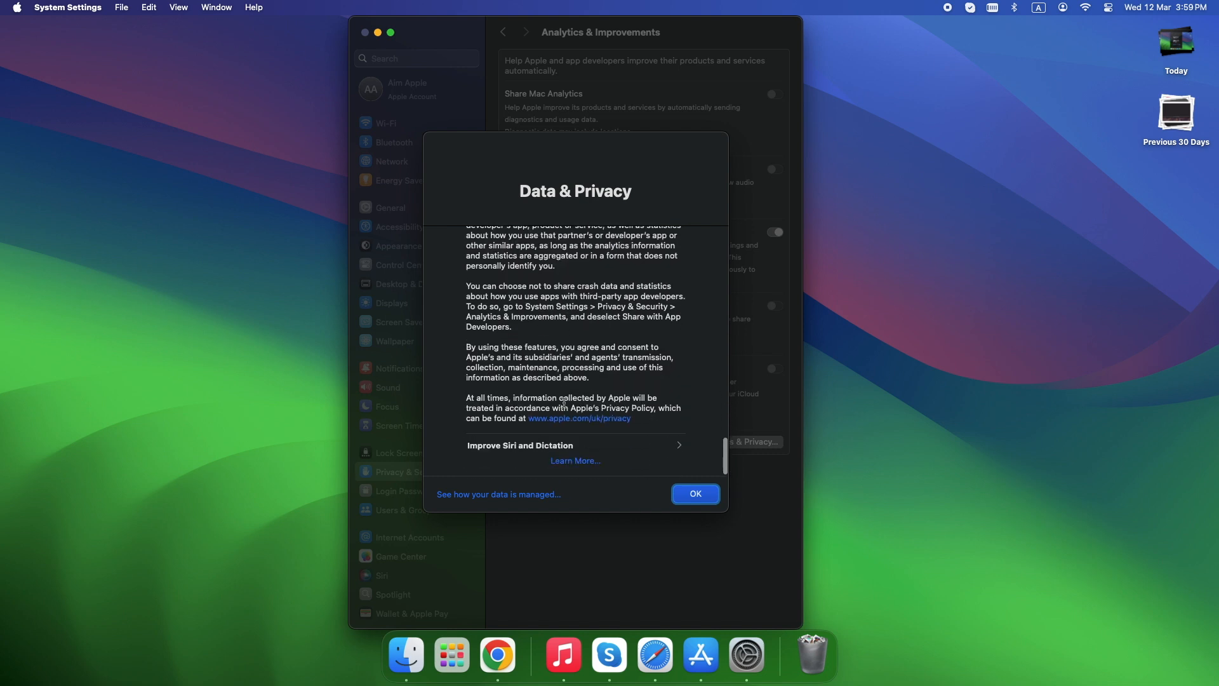
mouse_move(526, 449)
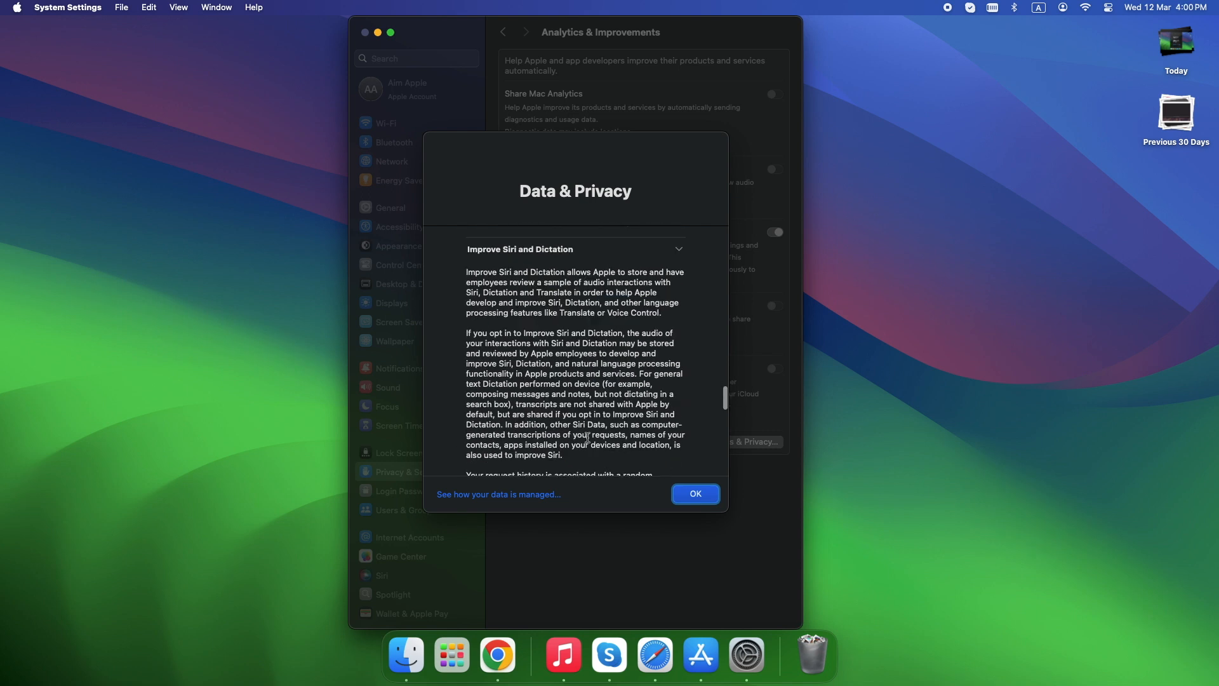
scroll(down, 3)
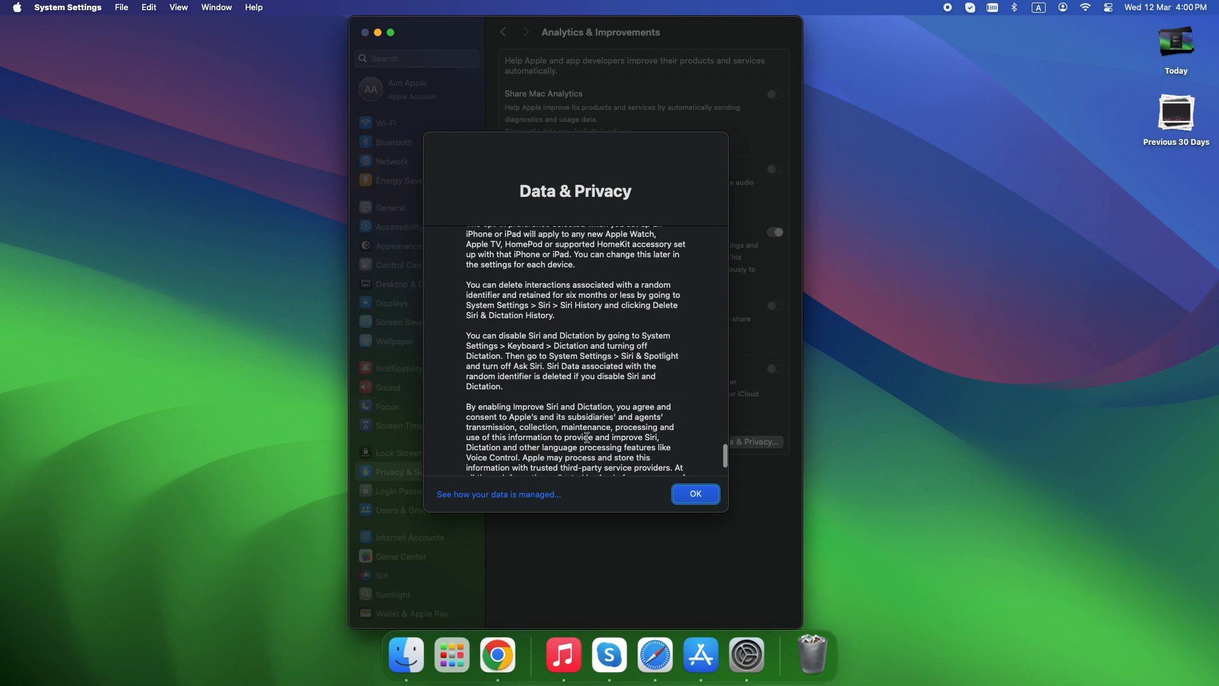
scroll(down, 3)
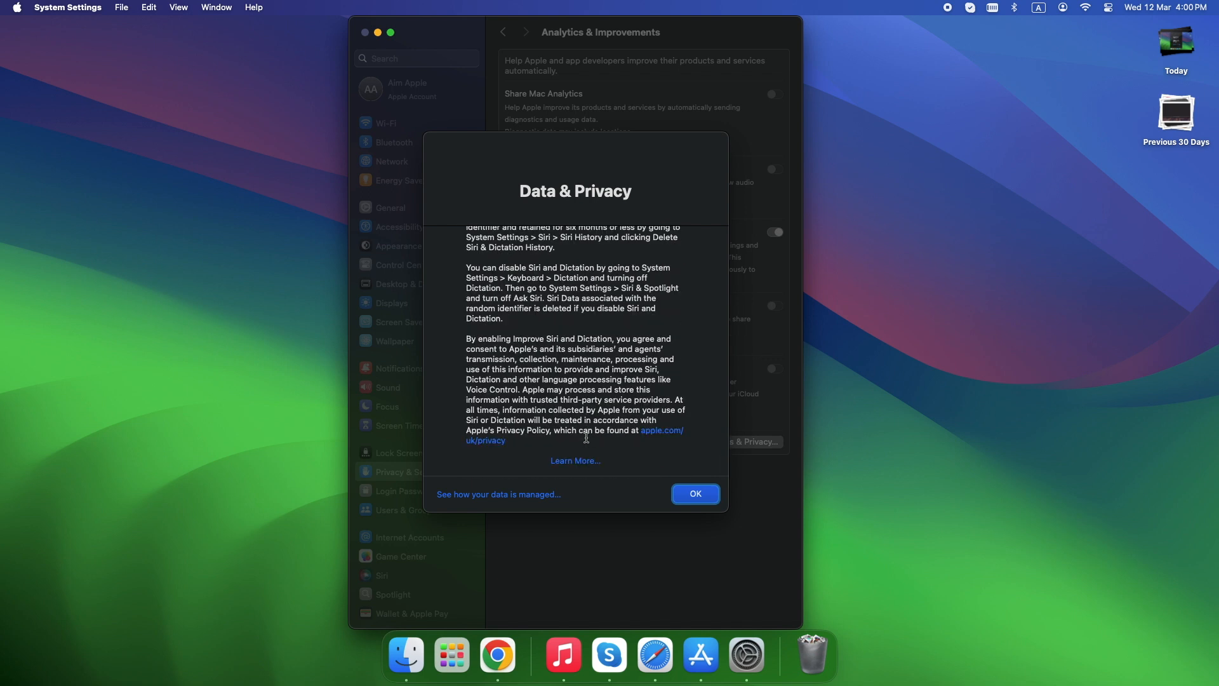
click(694, 494)
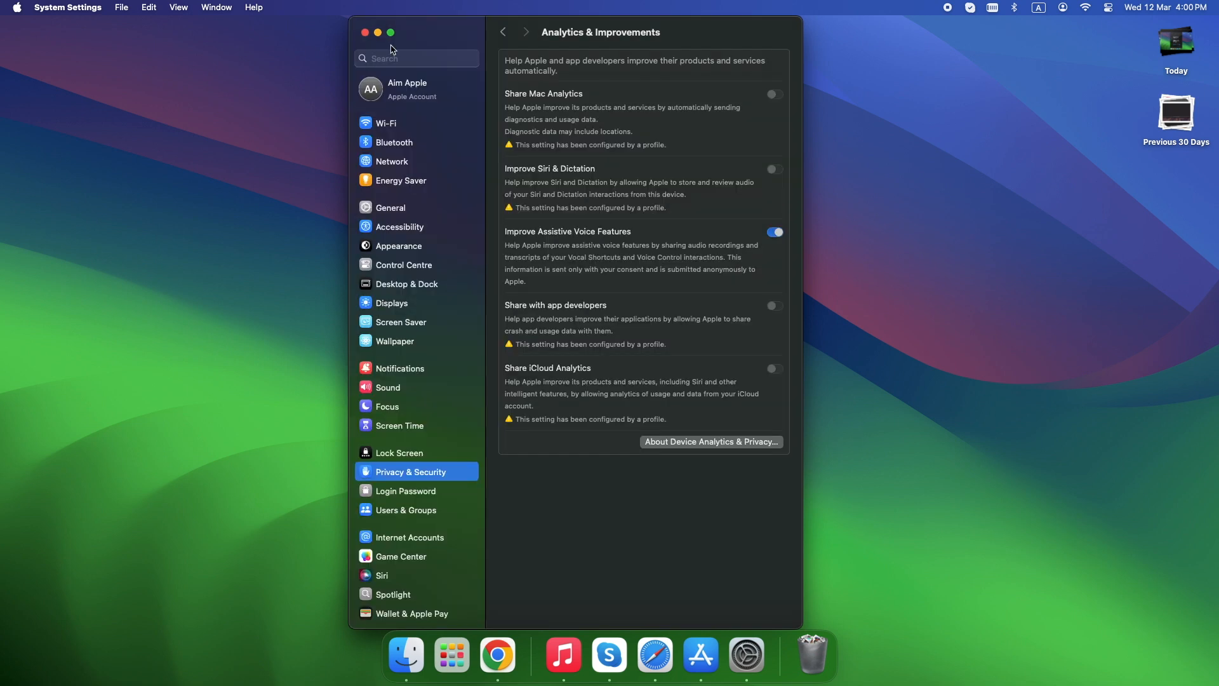
Close the System Settings window, then relaunch it onto the General page.
click(364, 32)
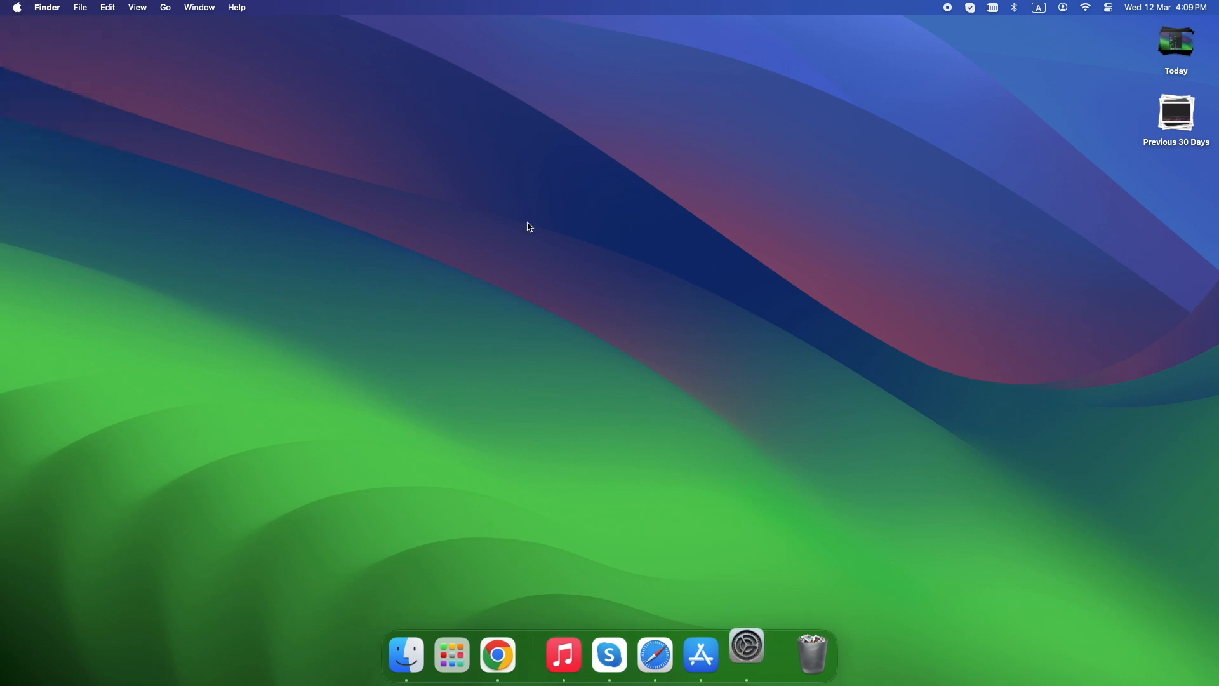
click(744, 655)
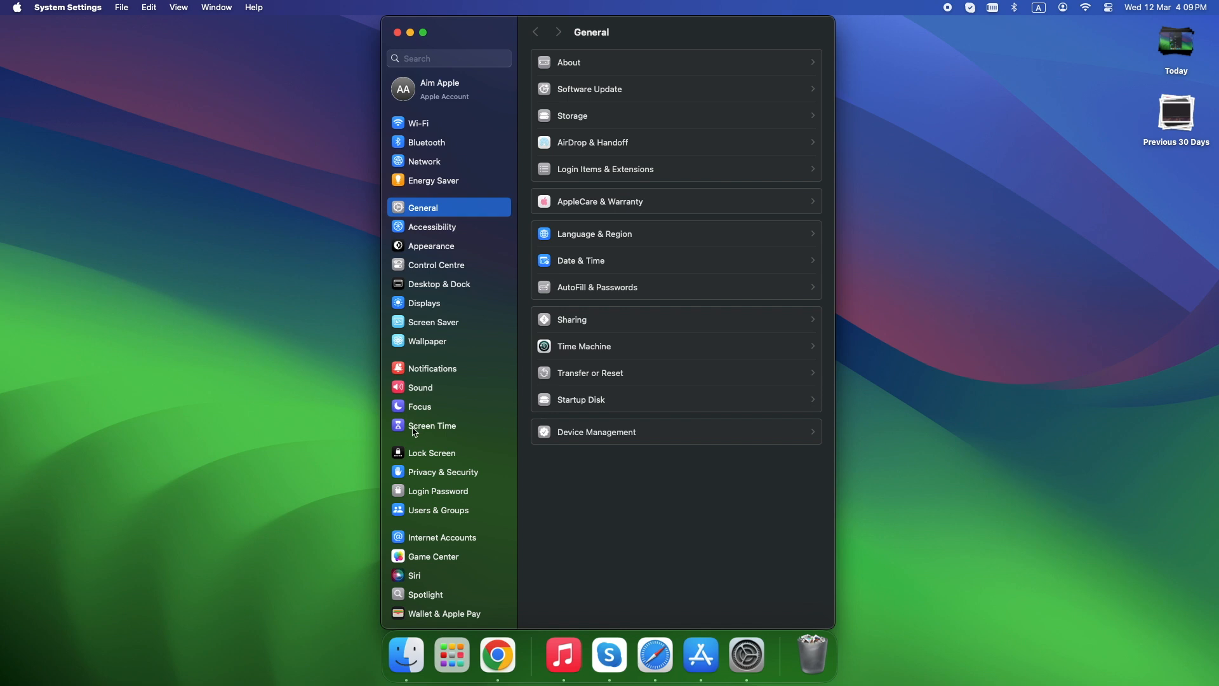
Turn off Content & Privacy restrictions under Screen Time.
click(433, 426)
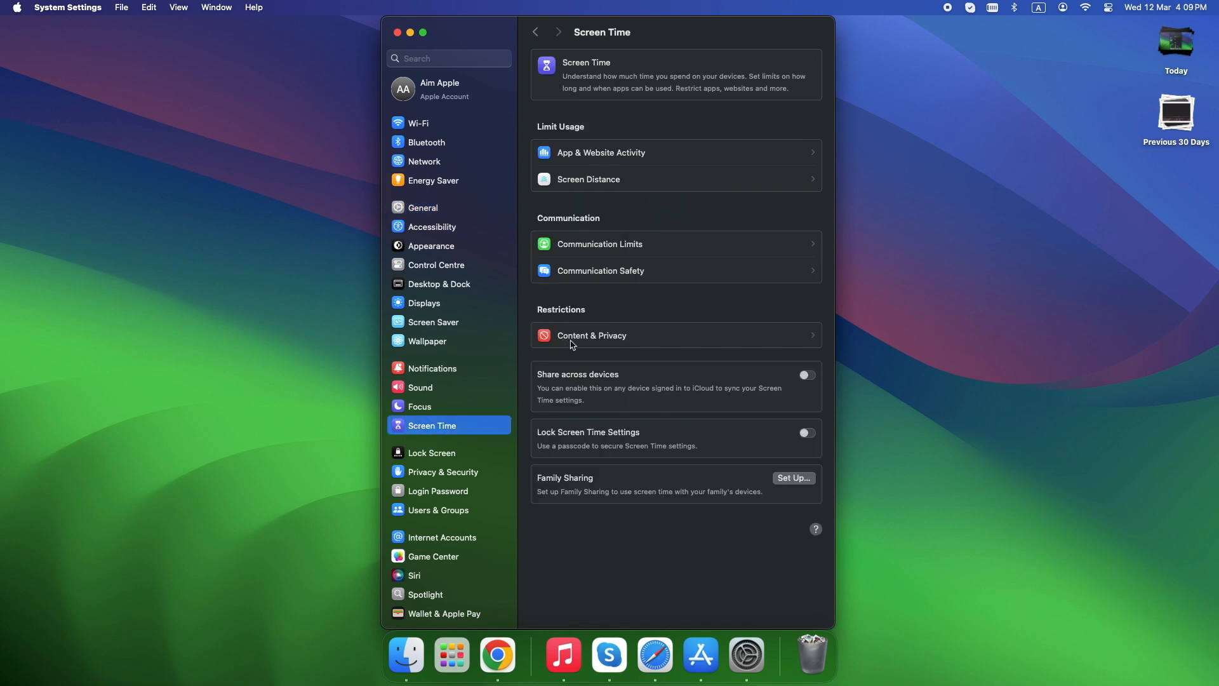
click(591, 336)
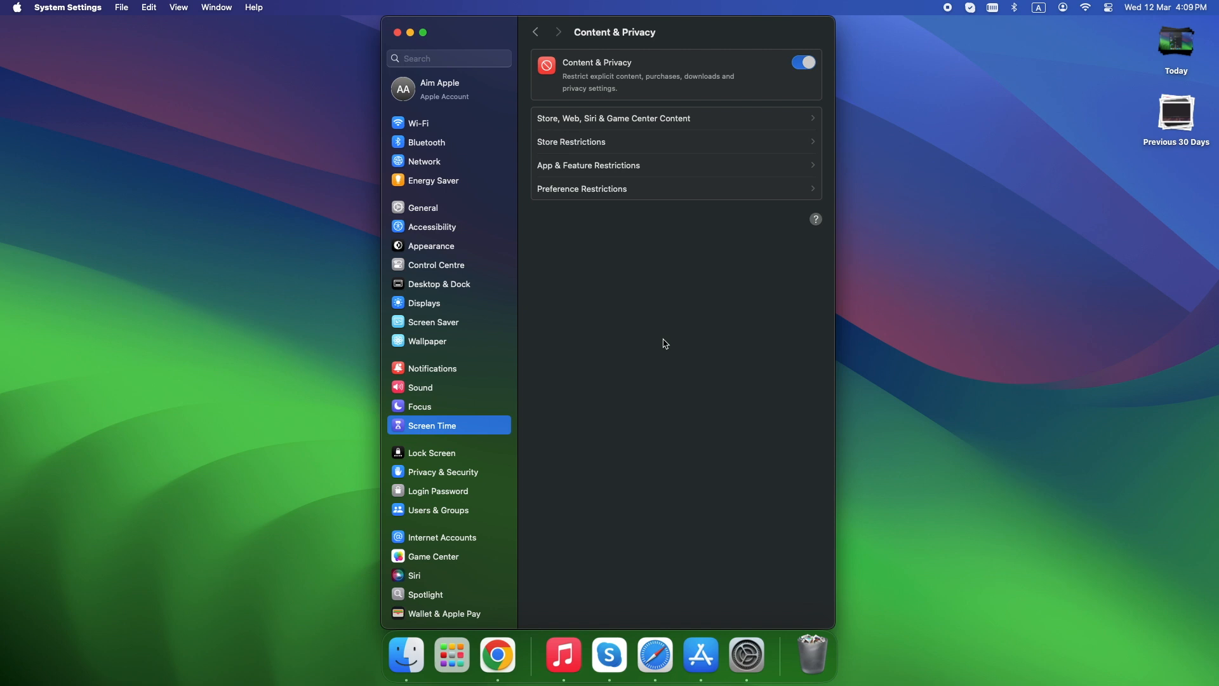
click(802, 62)
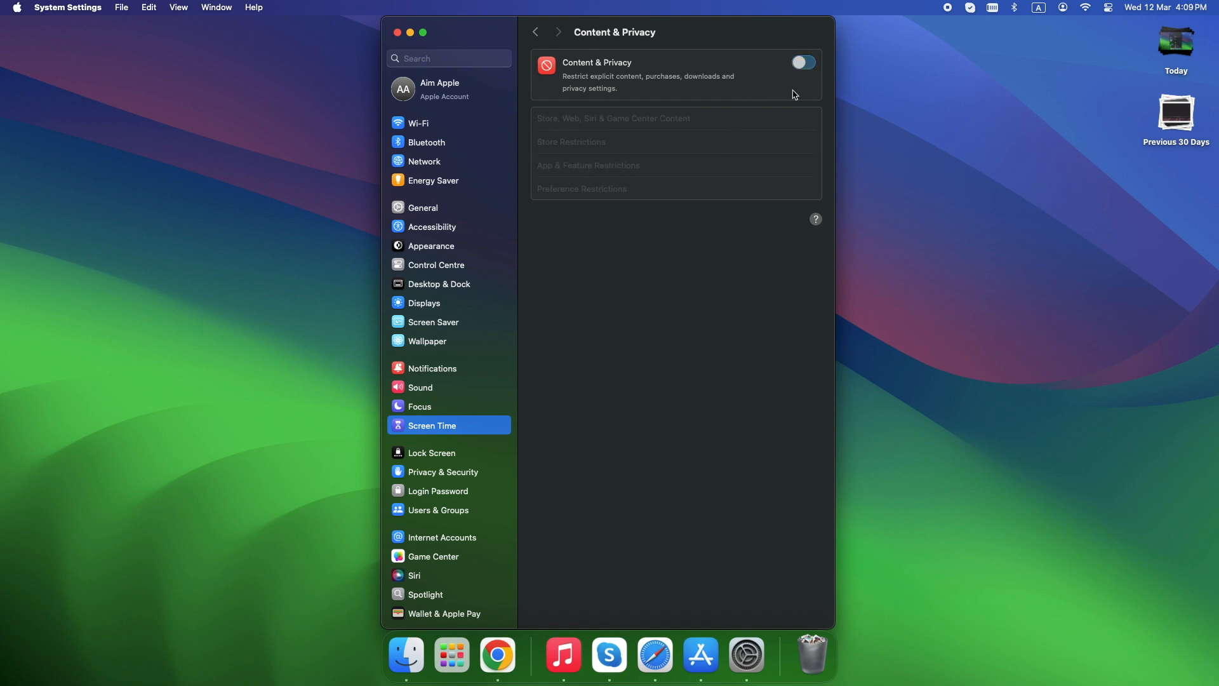
click(803, 62)
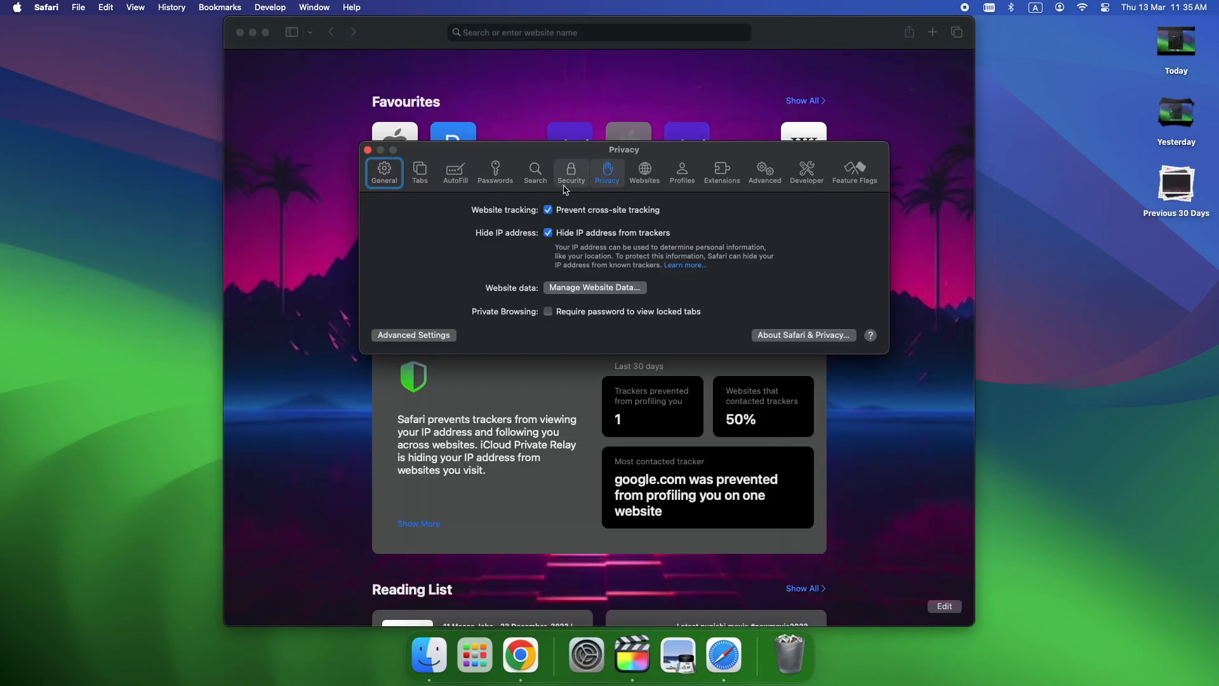
mouse_move(507, 218)
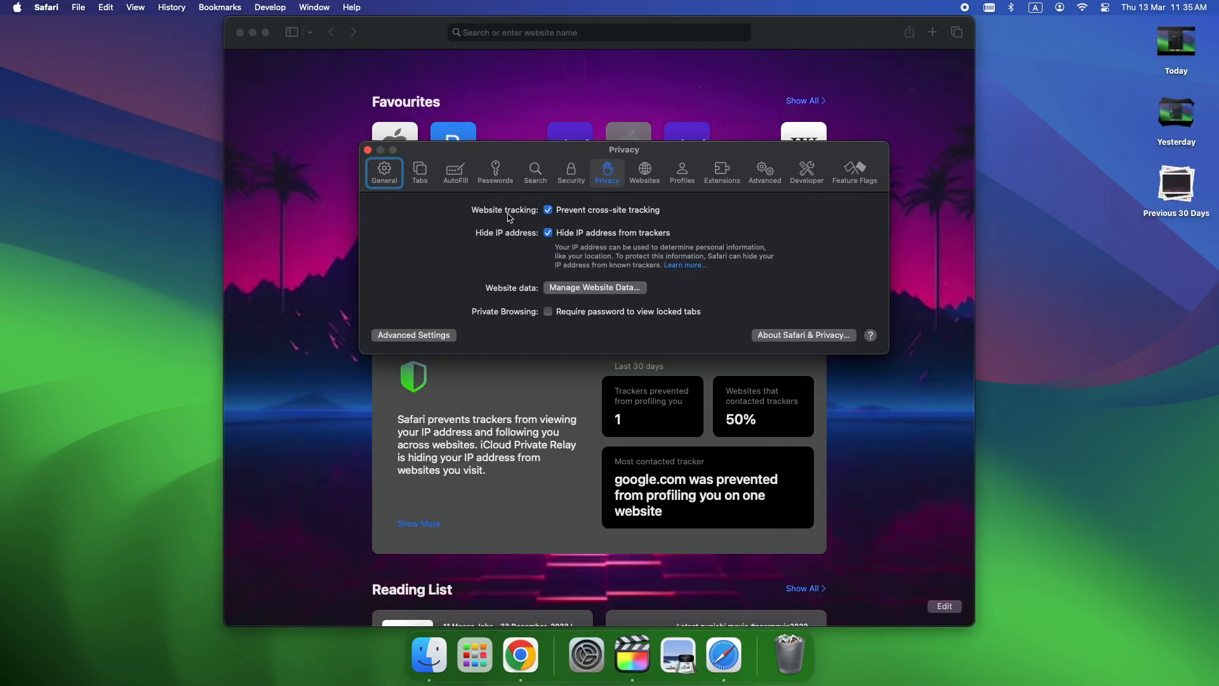
click(548, 211)
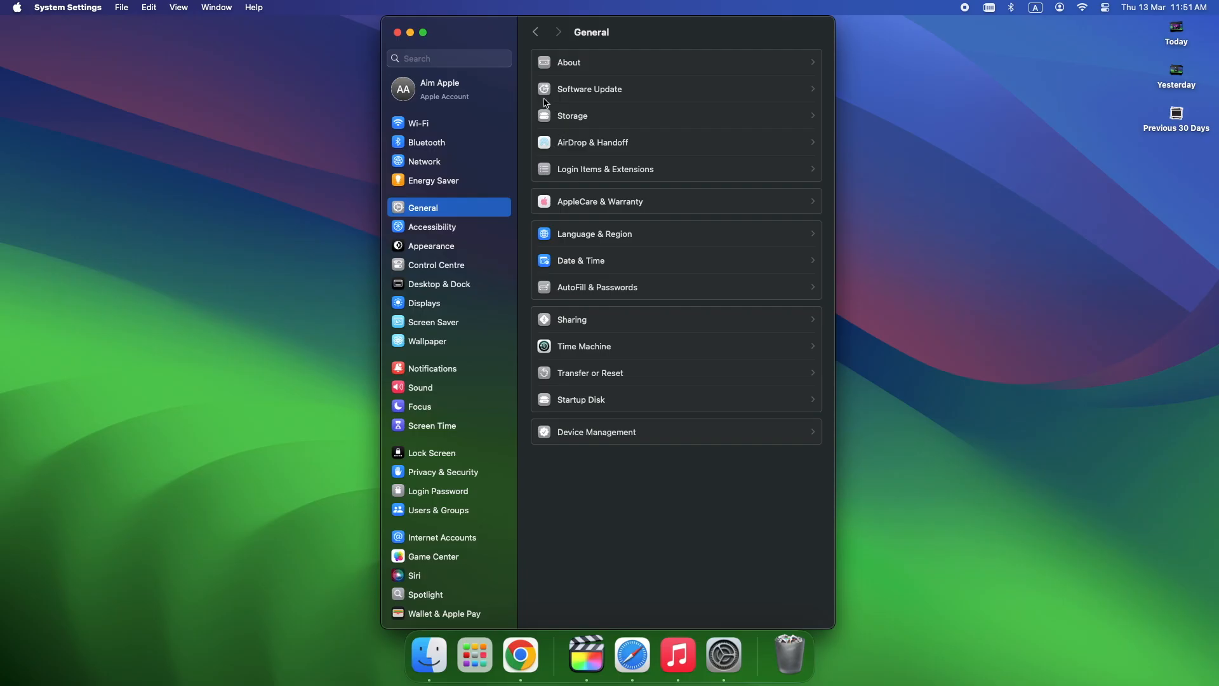
Show the Automatic Updates options in Software Update, with all four toggles on.
click(590, 89)
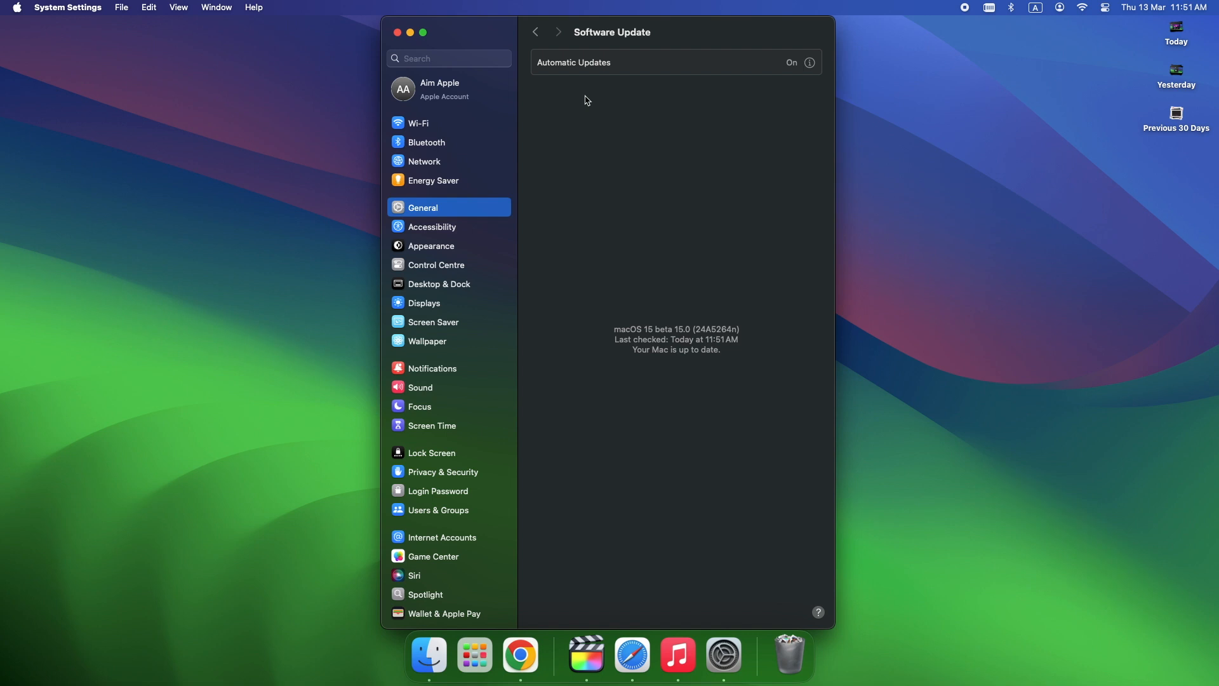
click(808, 62)
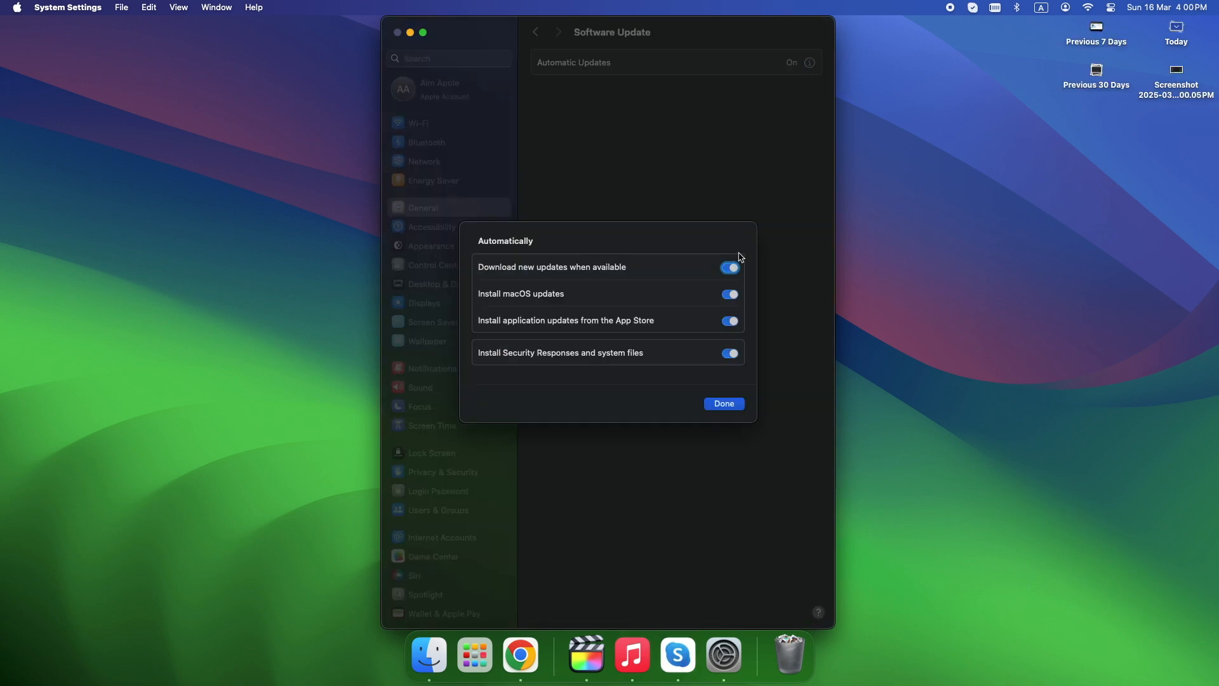
mouse_move(492, 276)
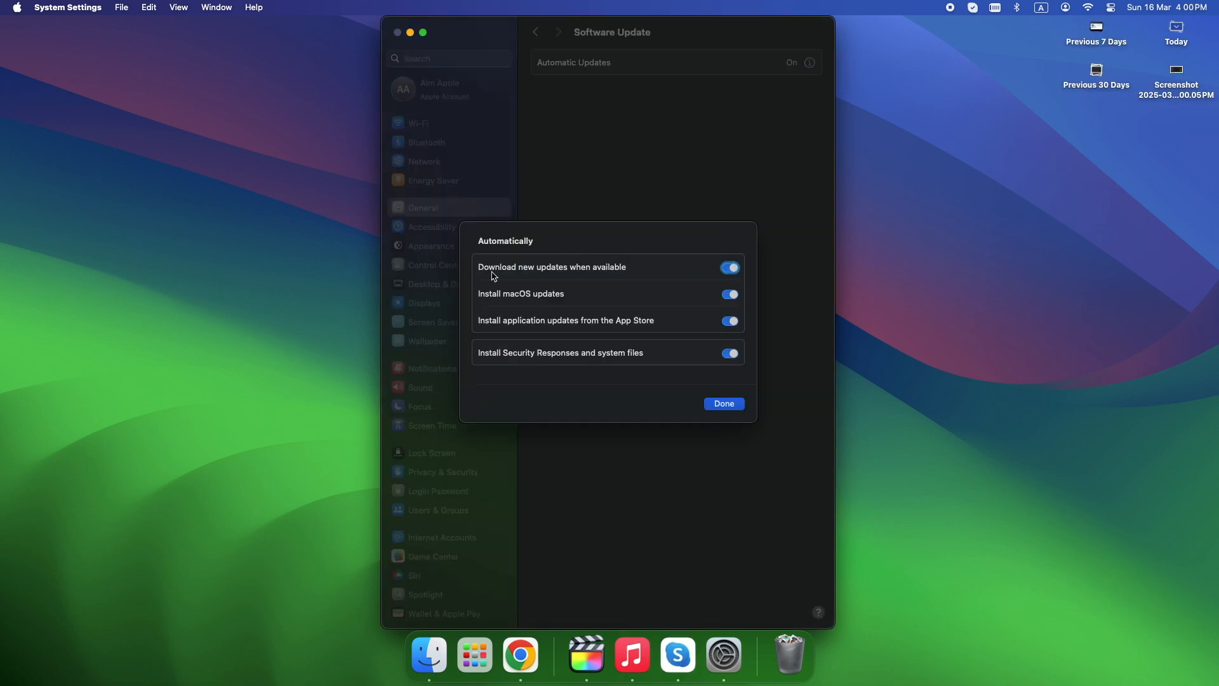
mouse_move(613, 273)
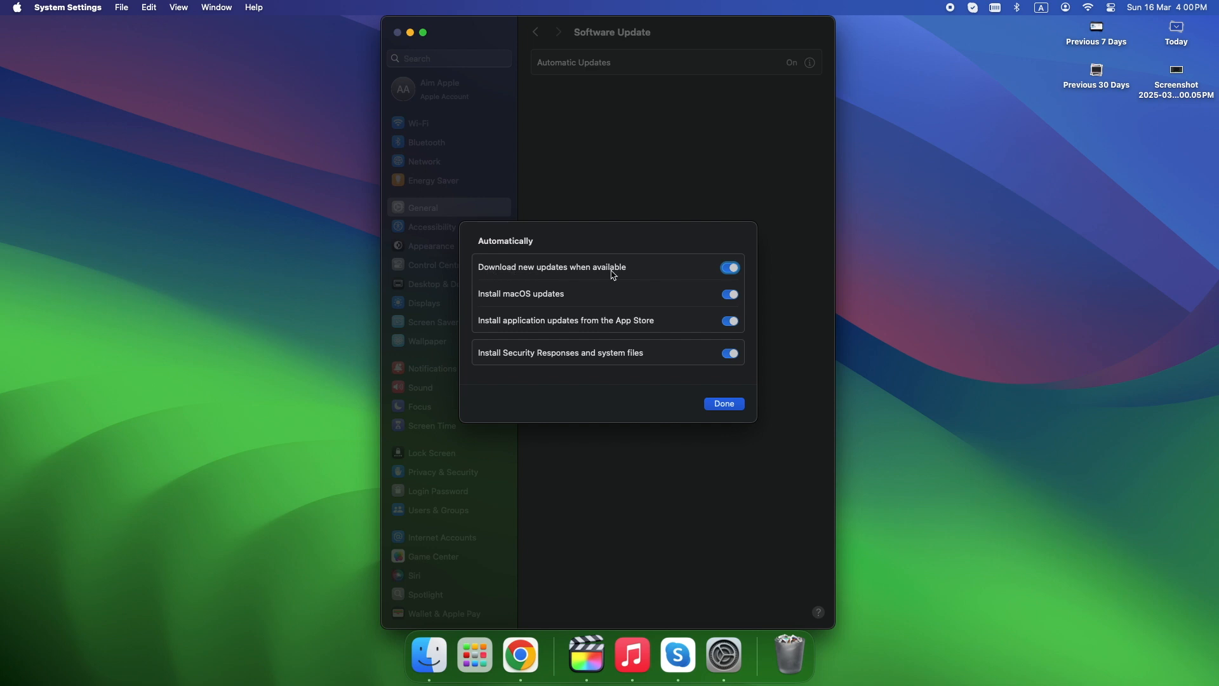
mouse_move(620, 274)
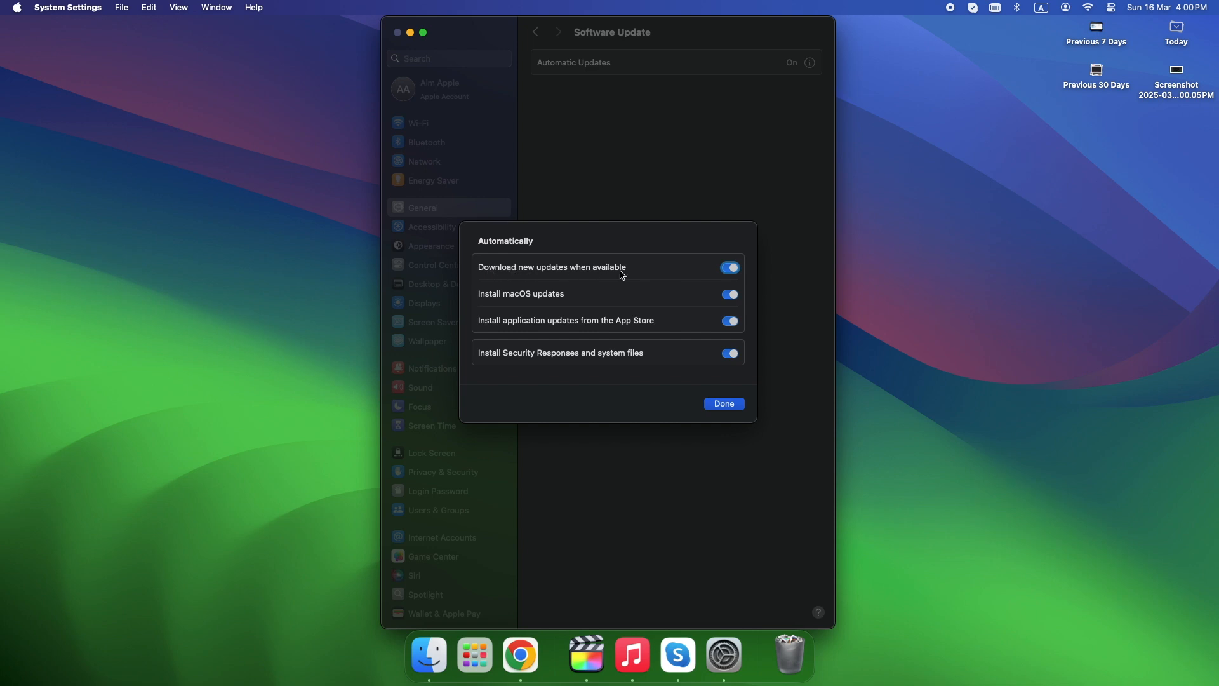
mouse_move(526, 333)
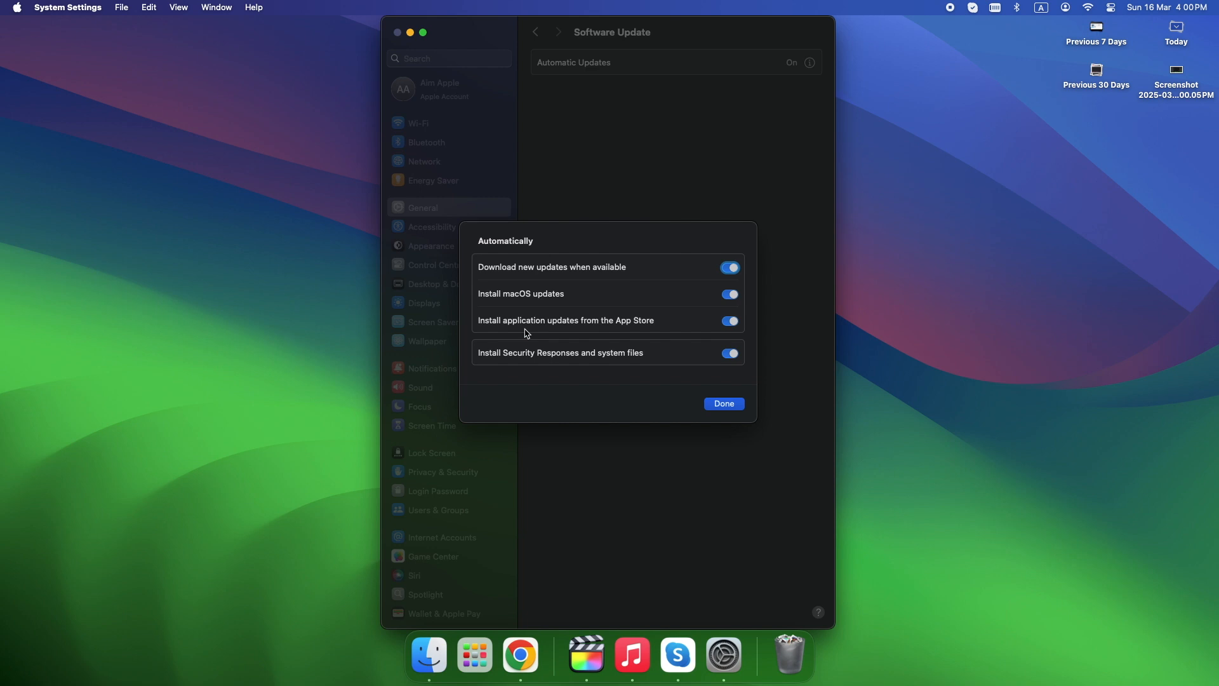
mouse_move(597, 375)
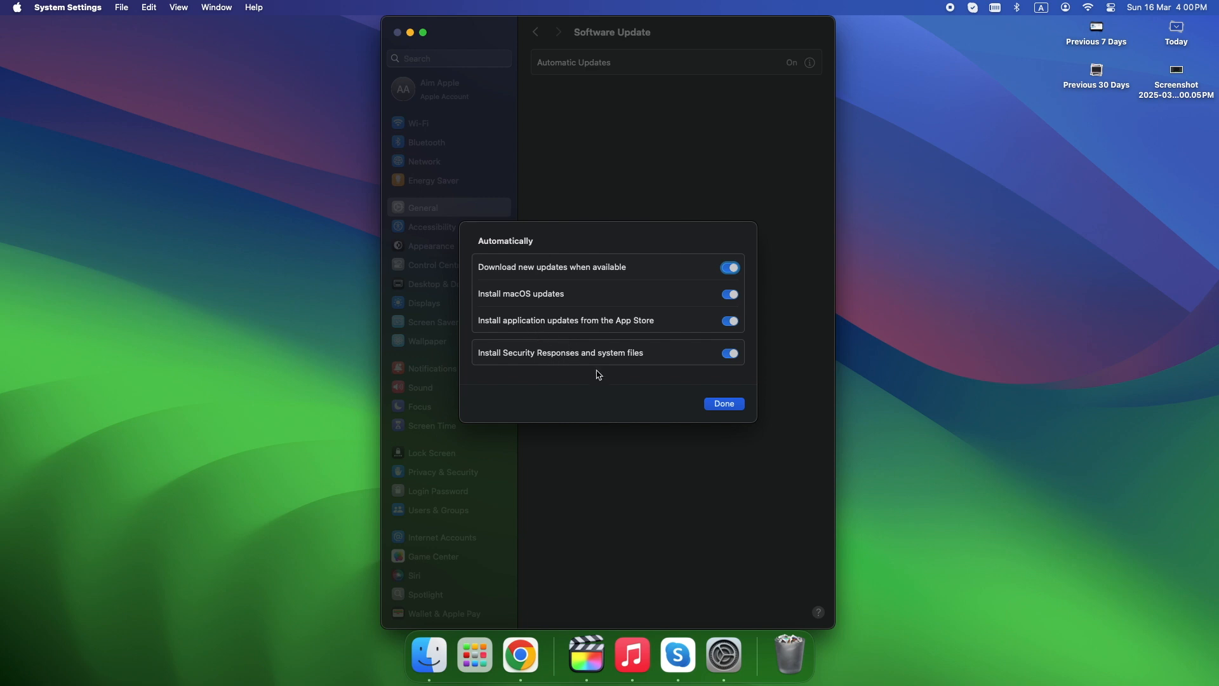
mouse_move(701, 412)
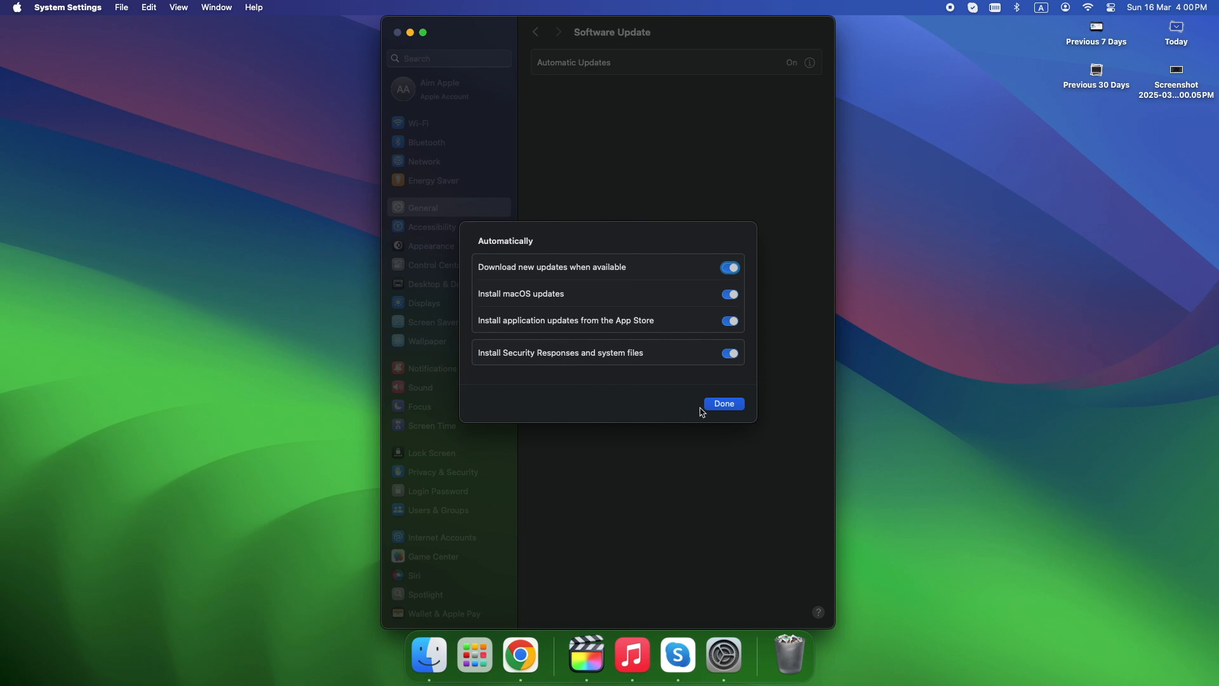